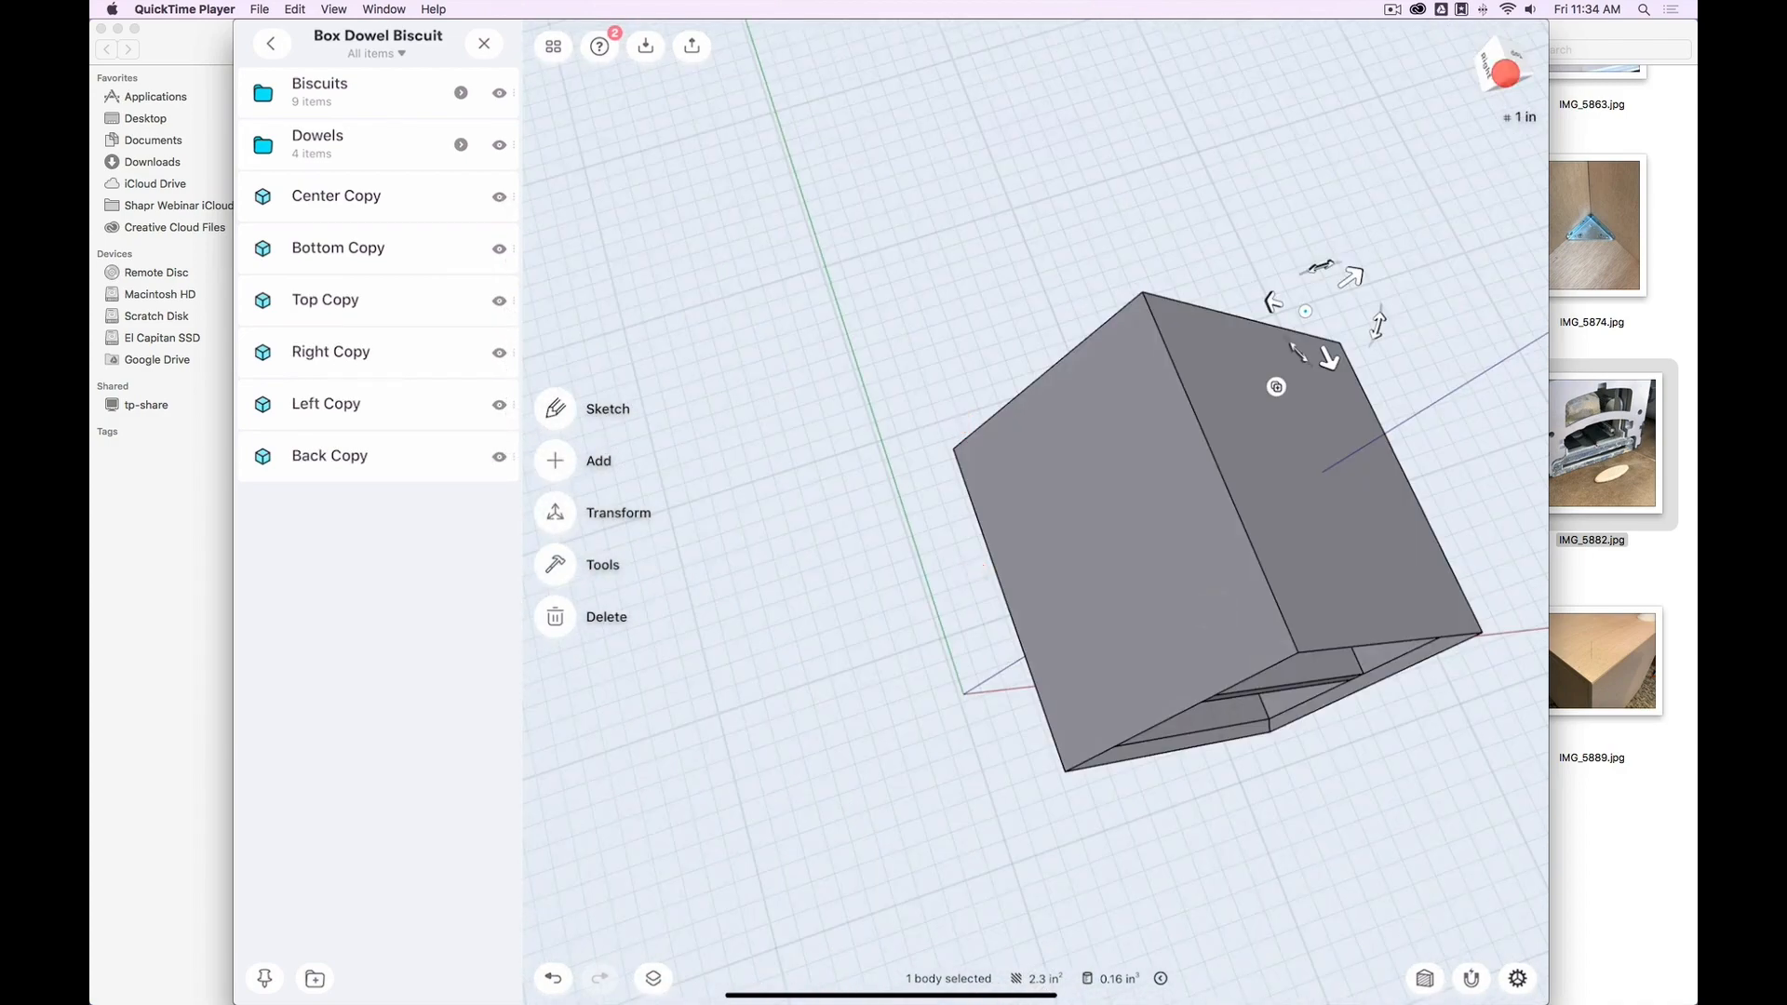
- View the dowel-and-biscuit box from the Front view, then return to All items
{"action": "left_click", "coordinate": [1502, 68]}
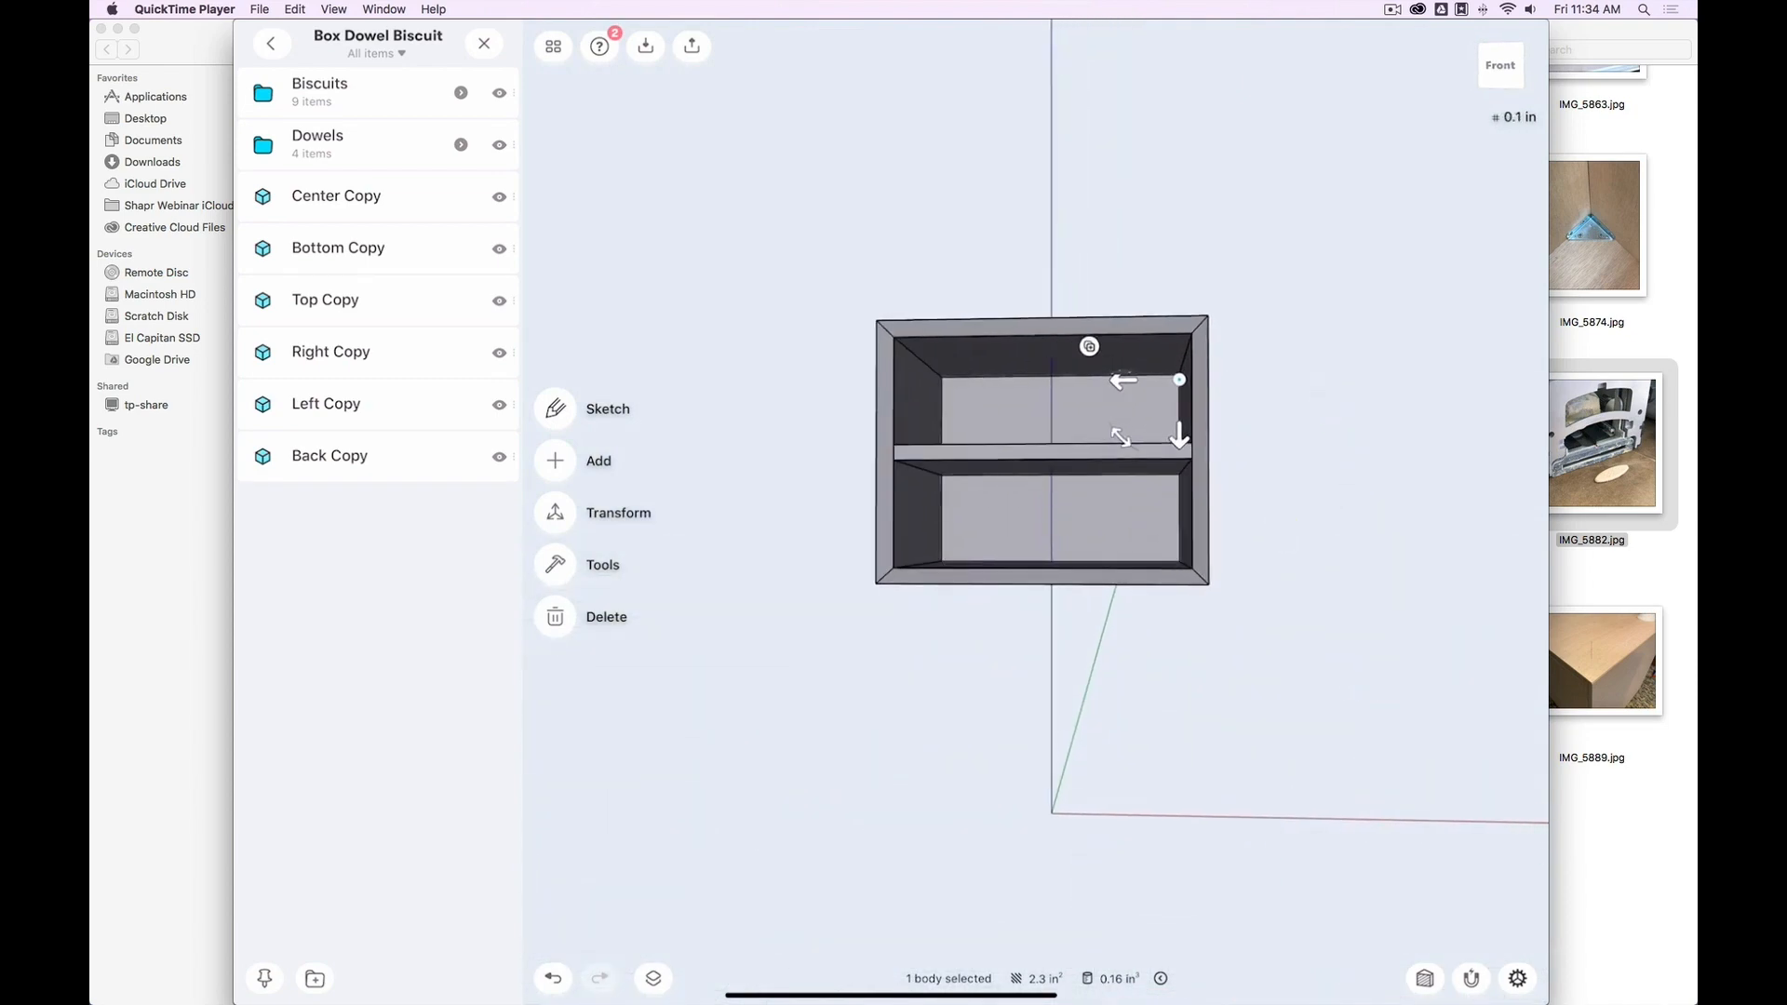
{"action": "left_click", "coordinate": [271, 43]}
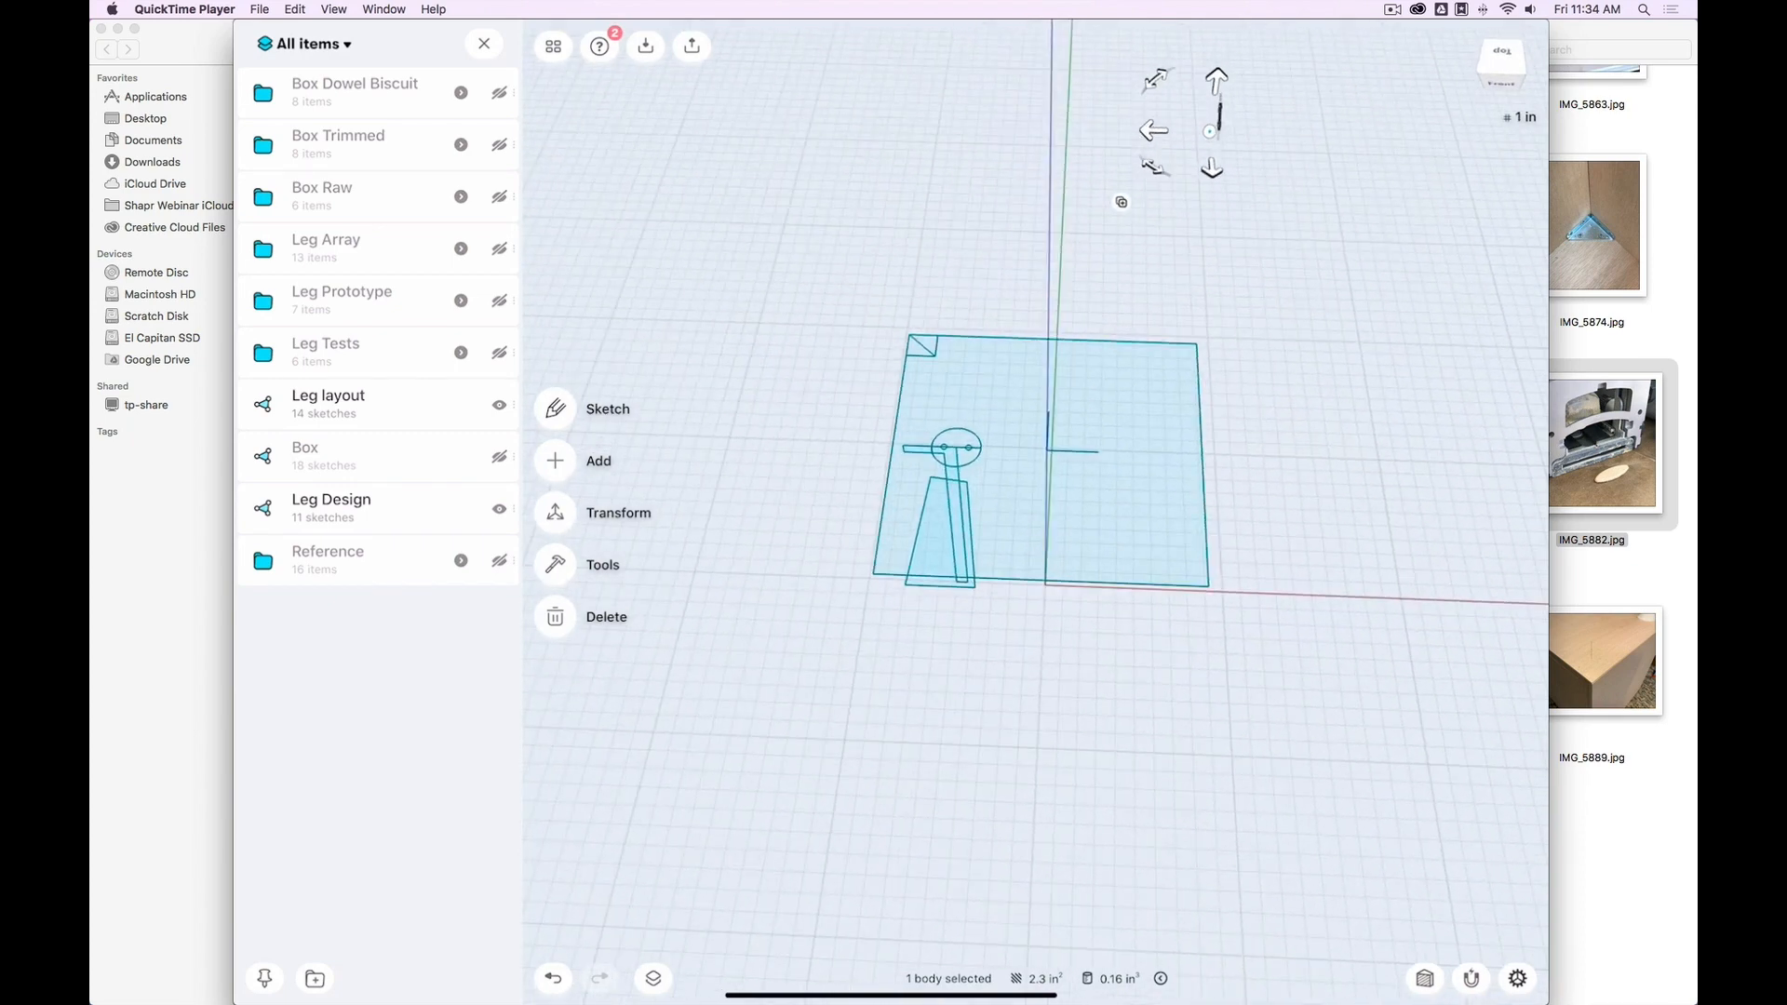
- Hide the Leg layout sketch so only the leg design remains
{"action": "left_click", "coordinate": [556, 409]}
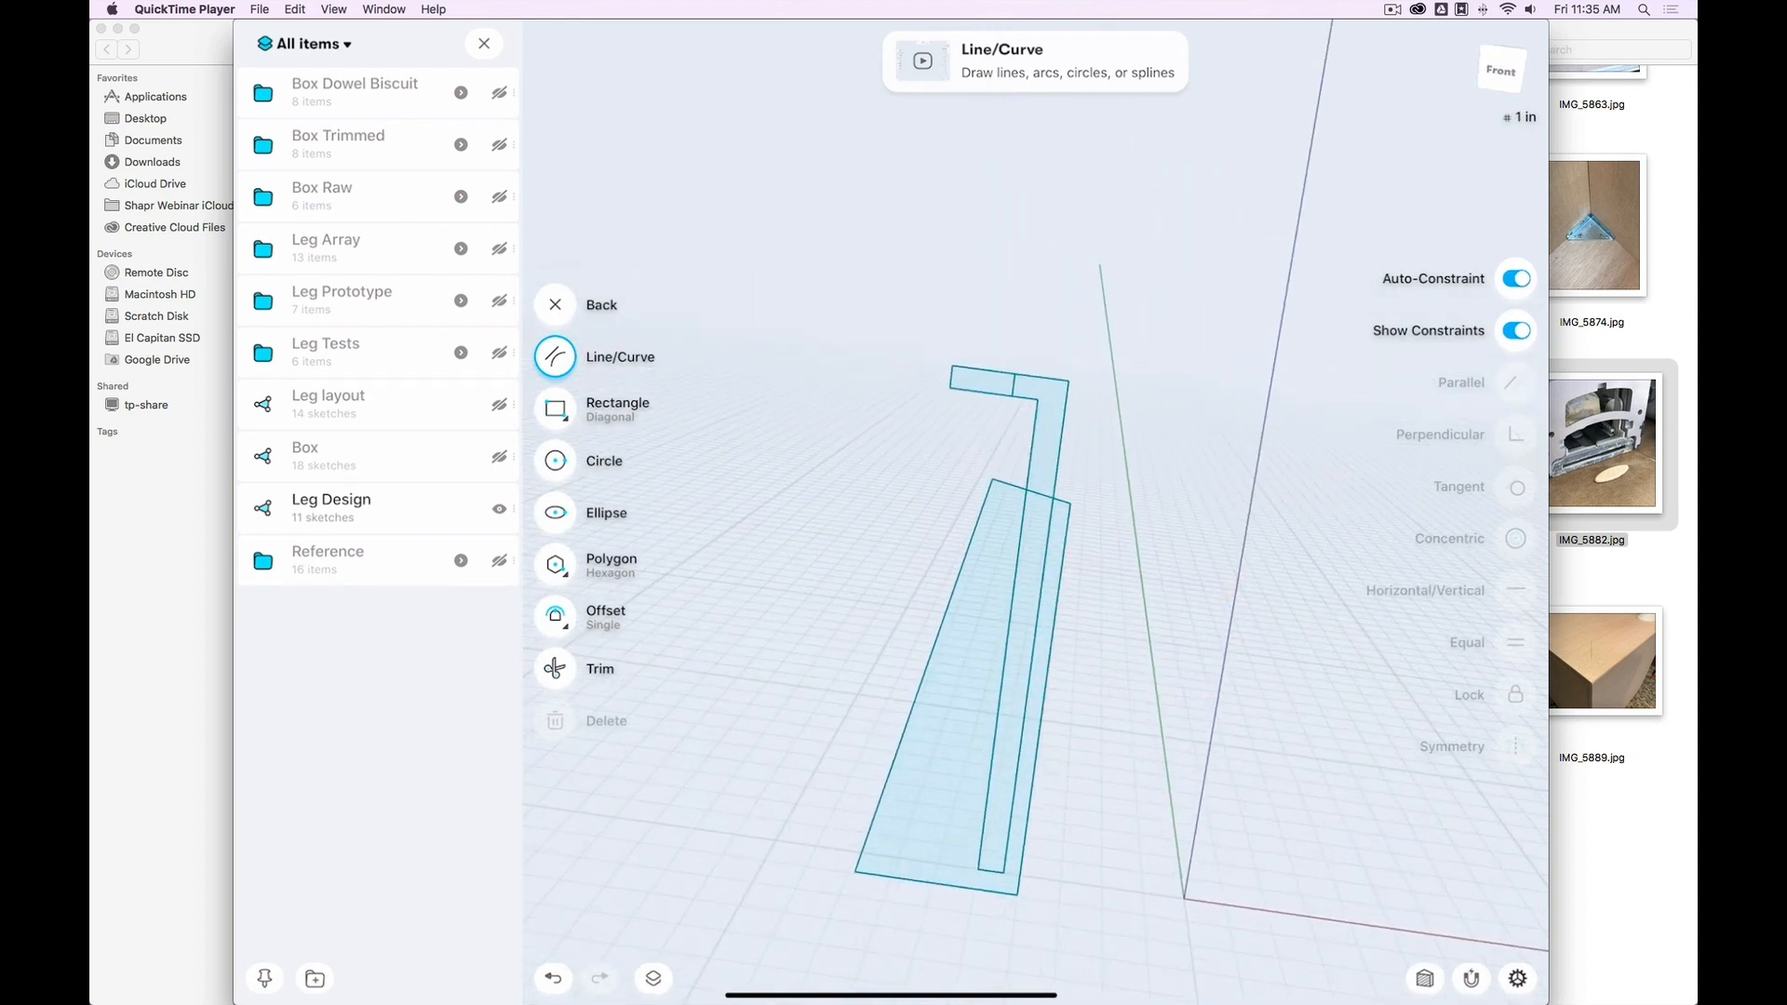
- Briefly compare with Leg Prototype, then revolve the leg profile into solid Body 87
{"action": "left_click", "coordinate": [555, 305]}
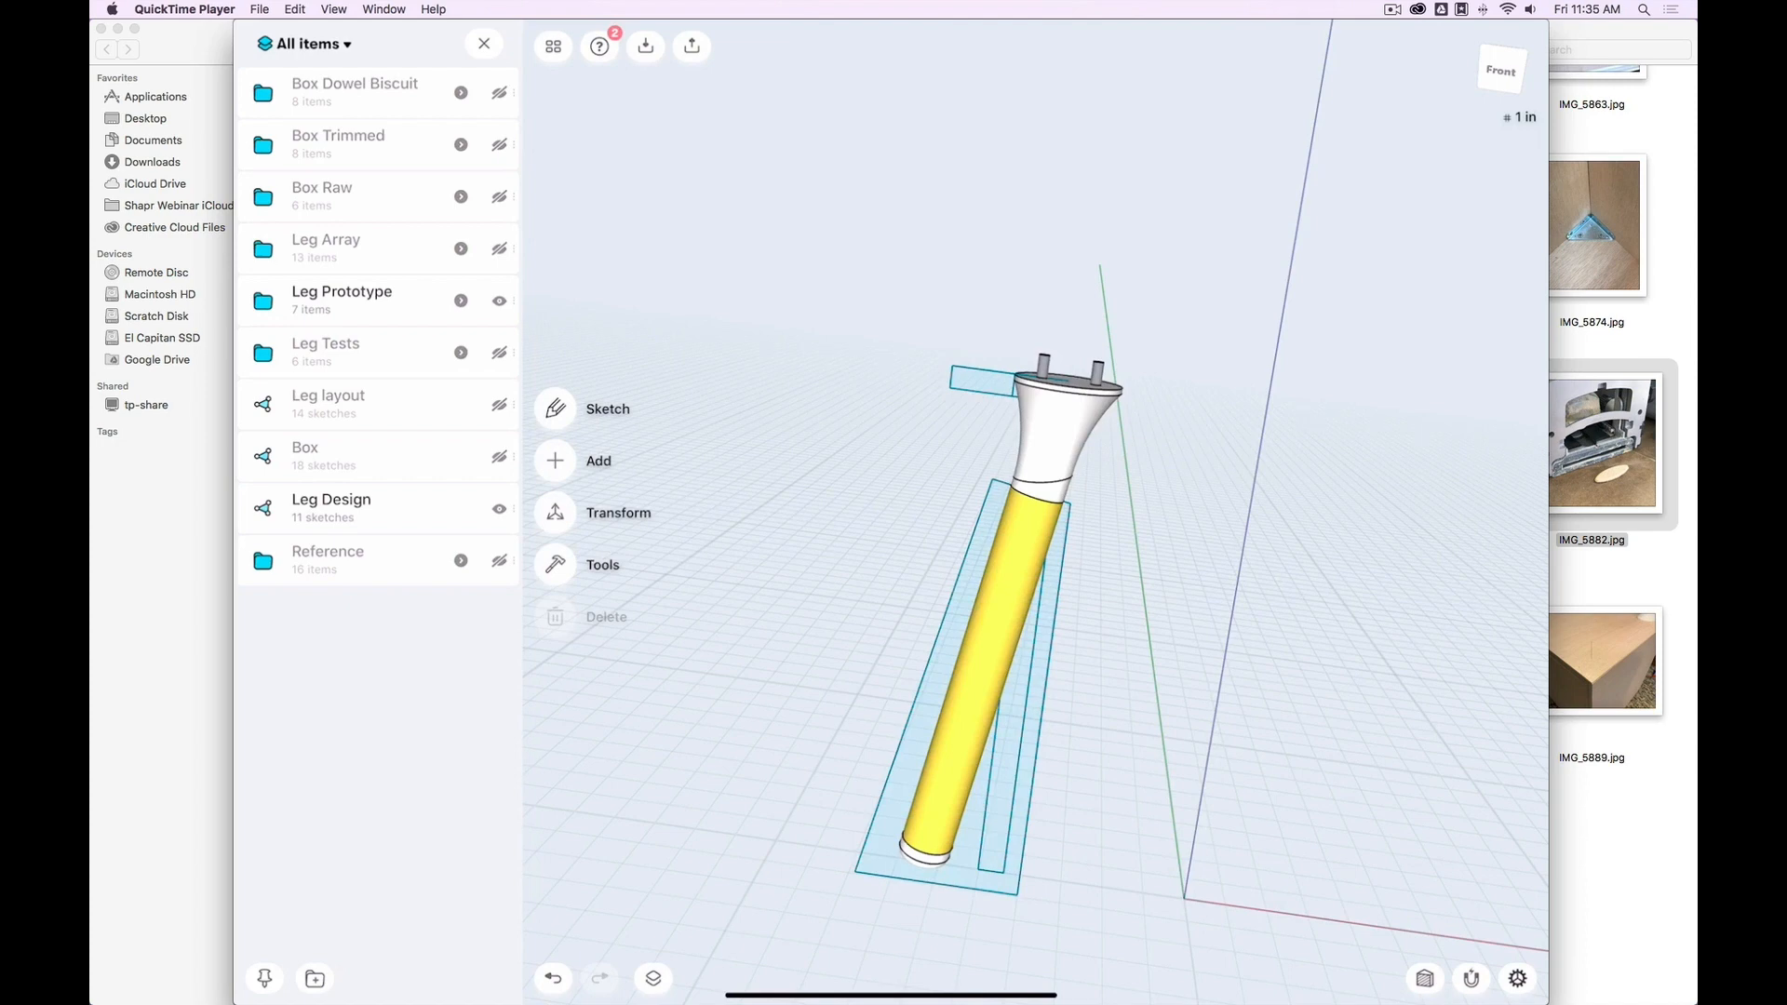
{"action": "left_click", "coordinate": [1060, 438]}
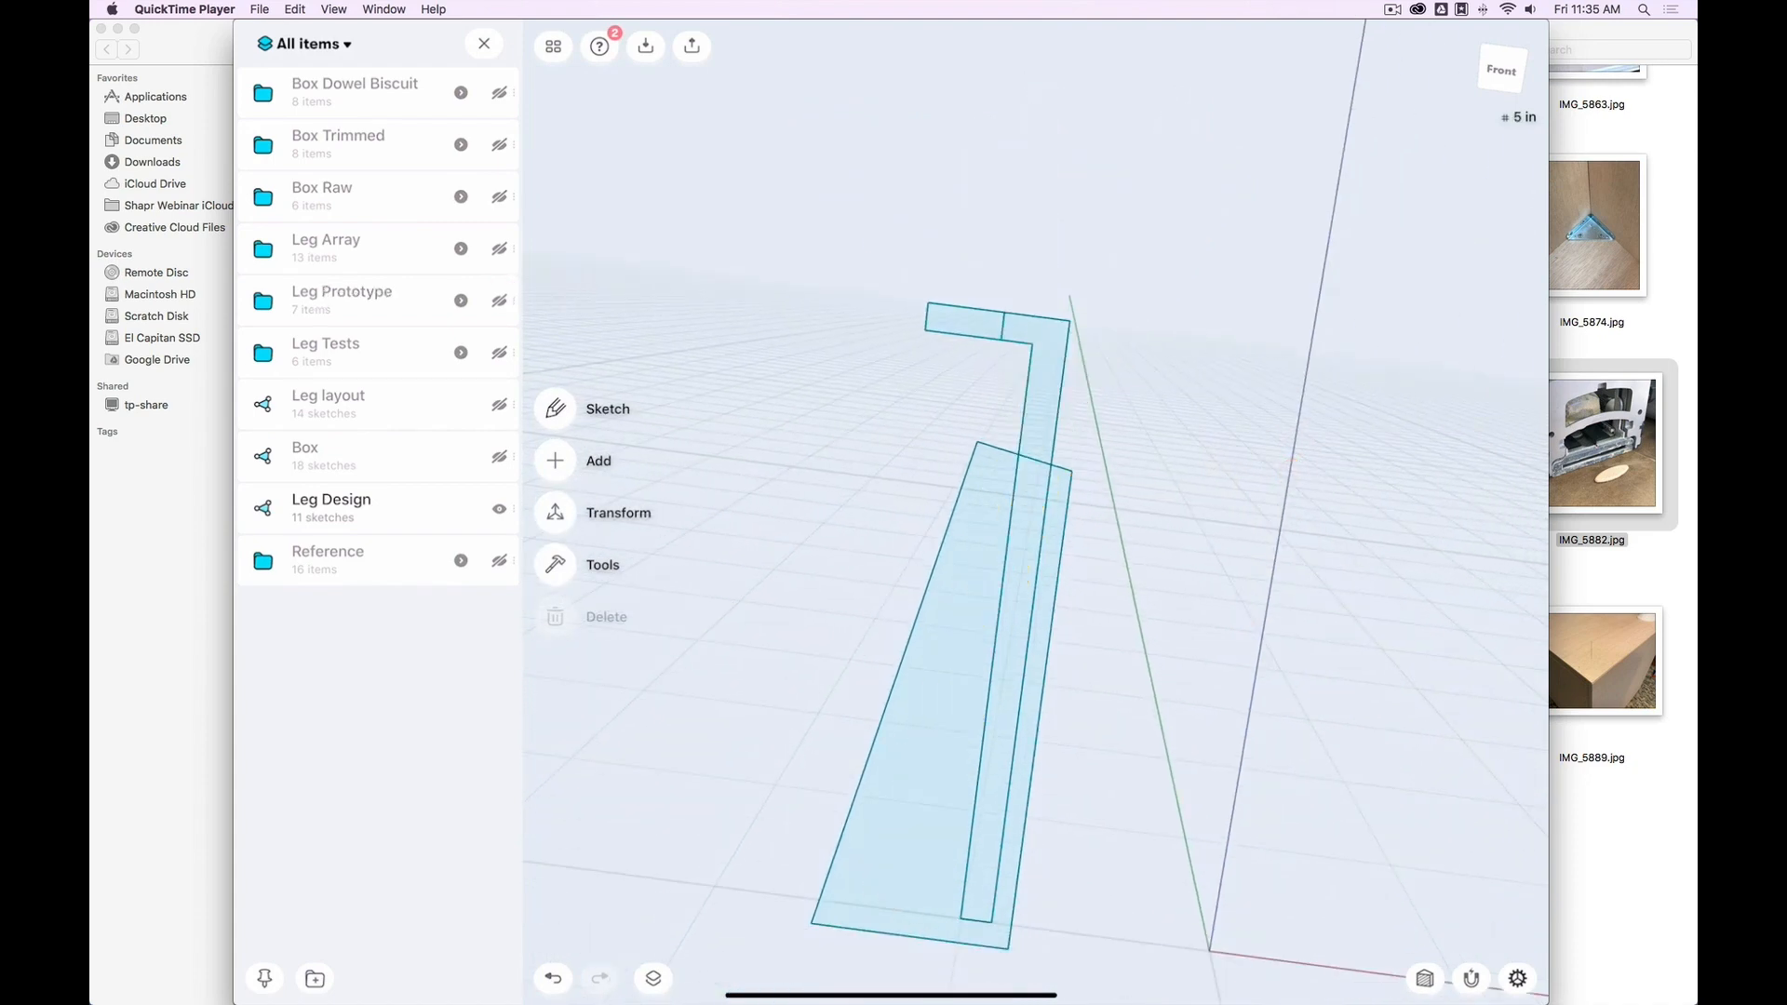
{"action": "left_click", "coordinate": [554, 461]}
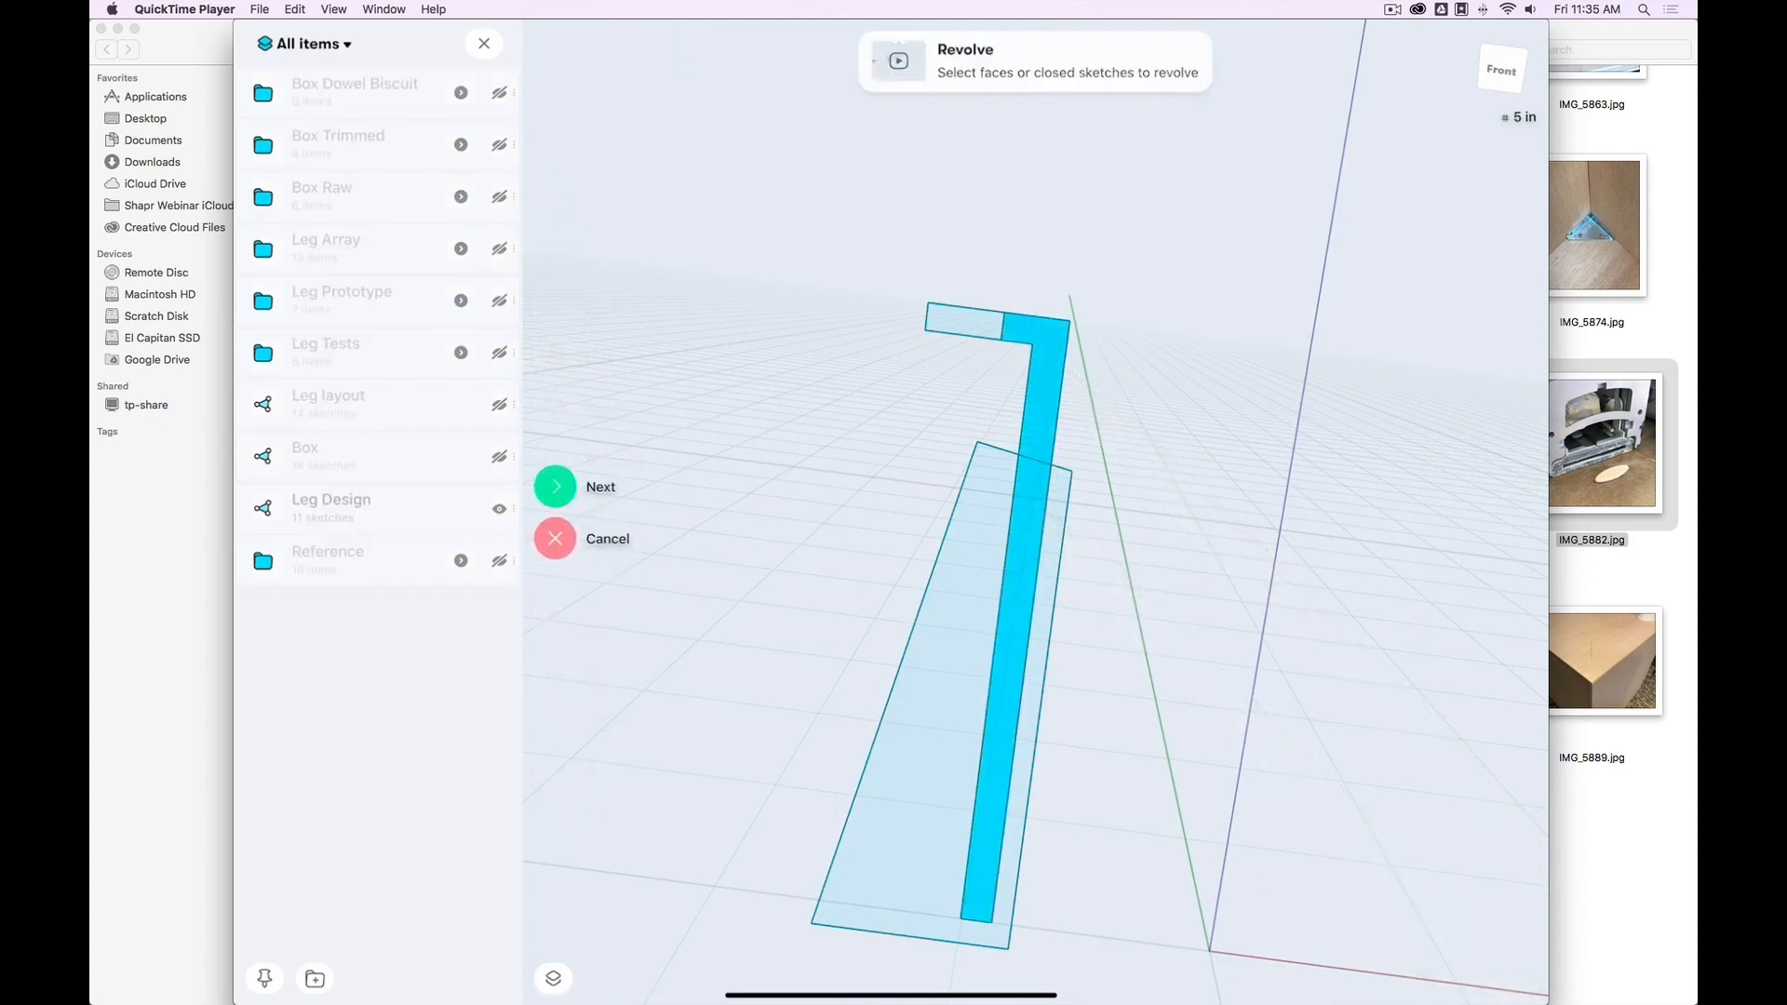
{"action": "left_click", "coordinate": [555, 487]}
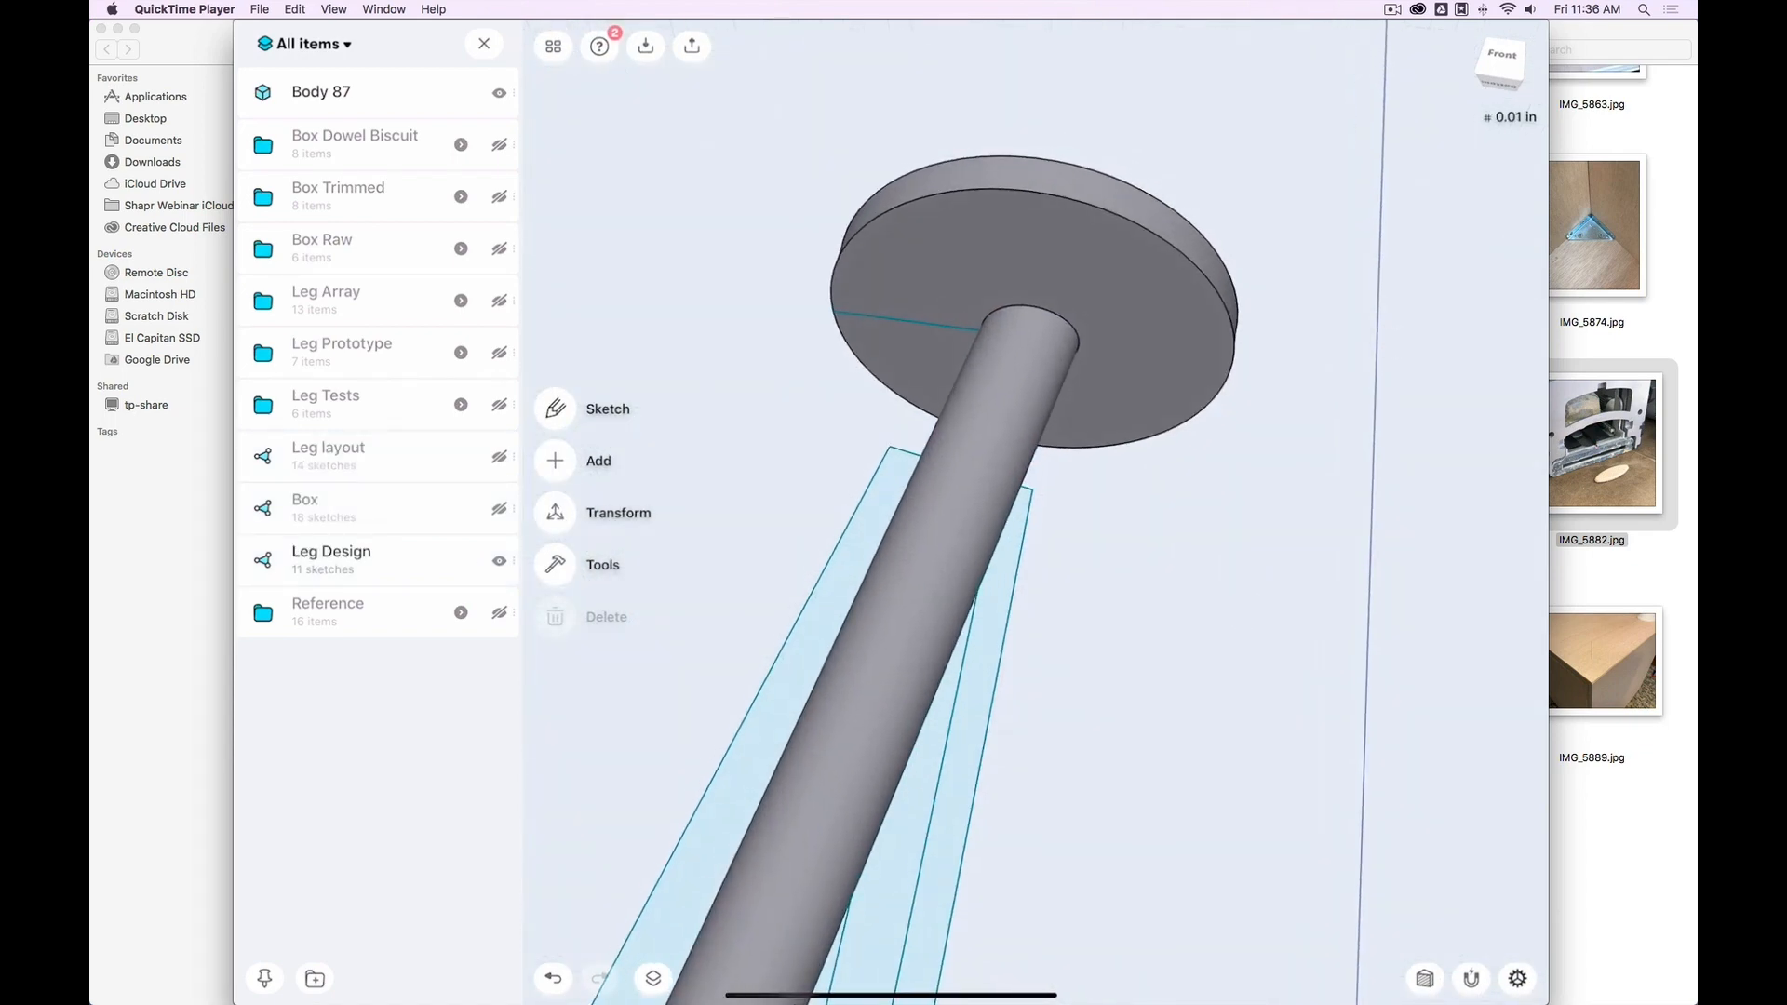
- Fillet the edge where the leg shaft meets its top plate
{"action": "left_click", "coordinate": [1036, 330]}
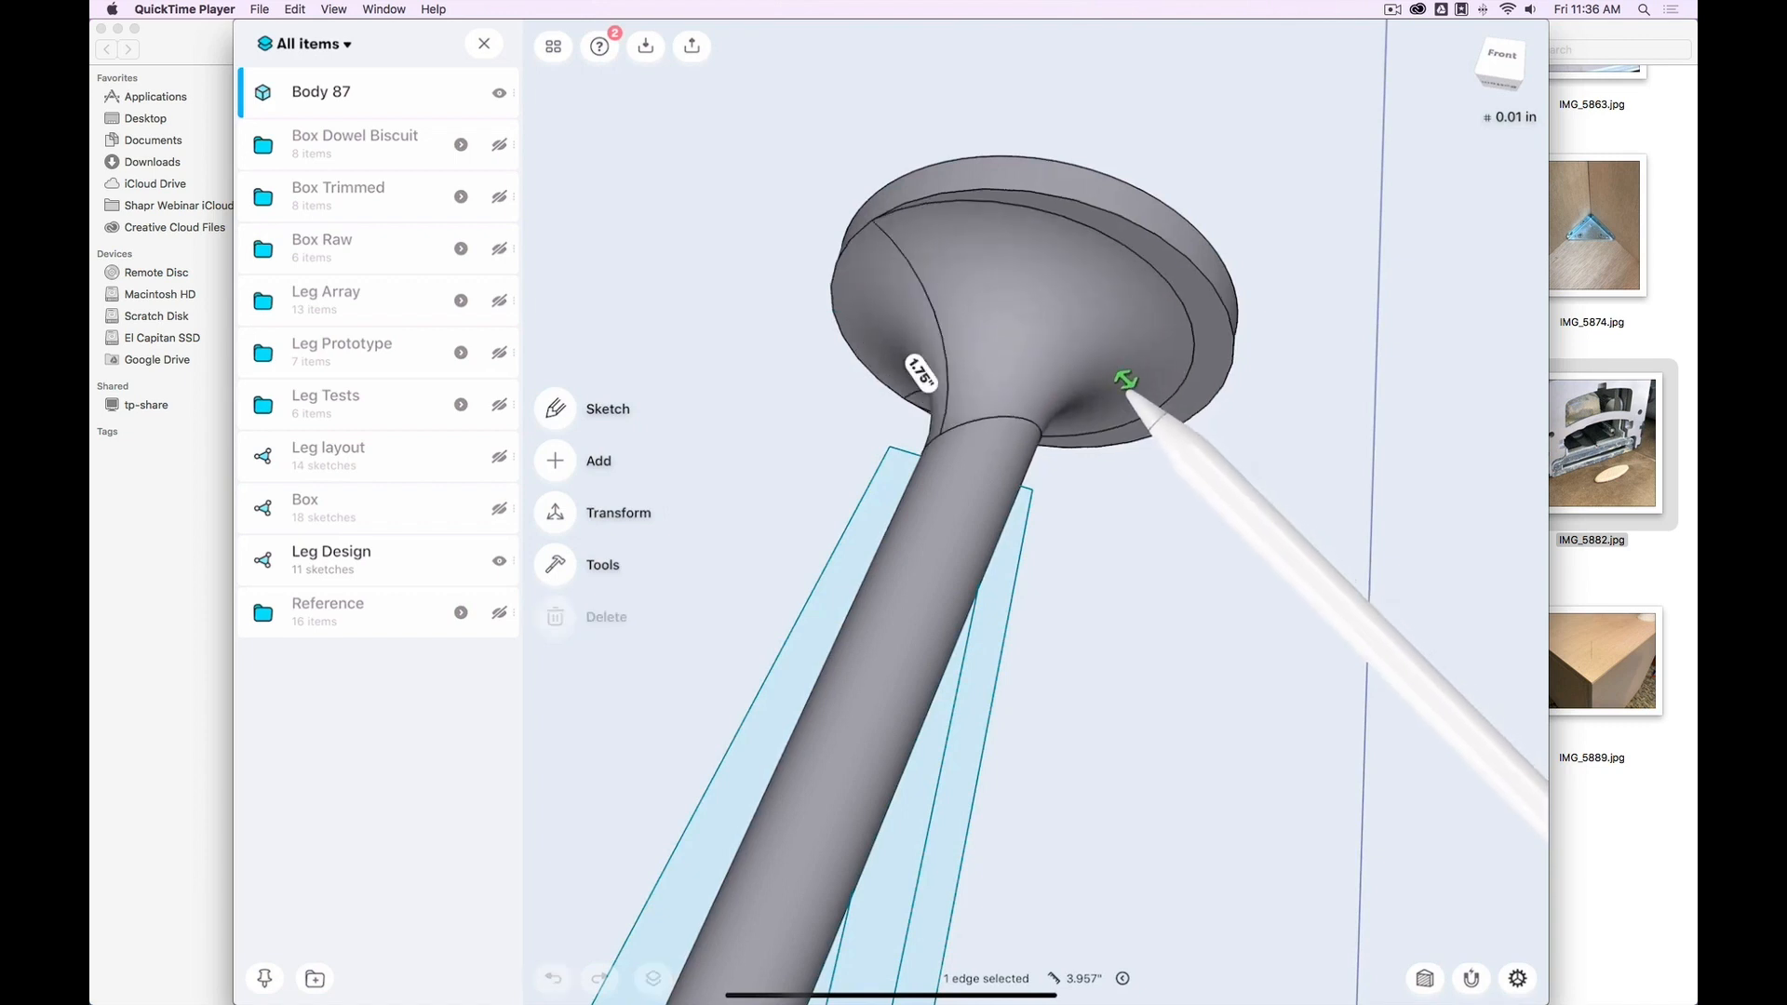
{"action": "left_click_drag", "start_coordinate": [1126, 379], "coordinate": [1158, 412]}
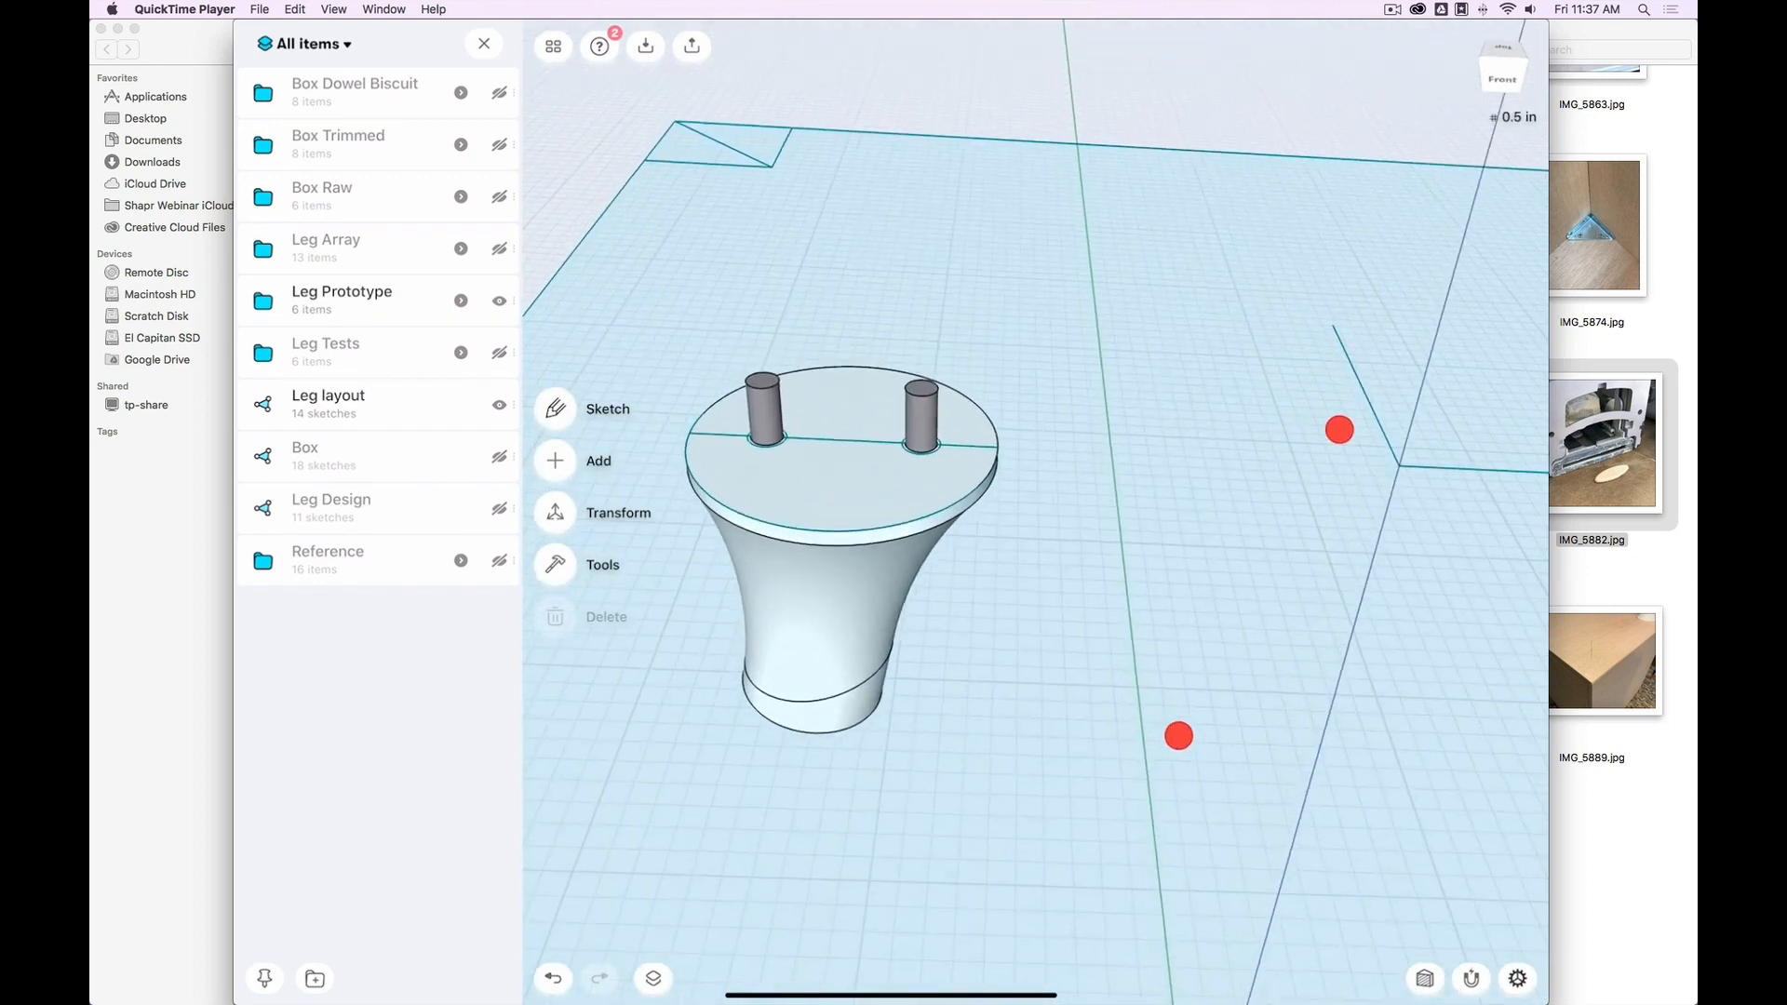
- Toggle Leg Prototype and Leg Array visibility, ending with Leg Prototype shown and selected
{"action": "left_click", "coordinate": [997, 477]}
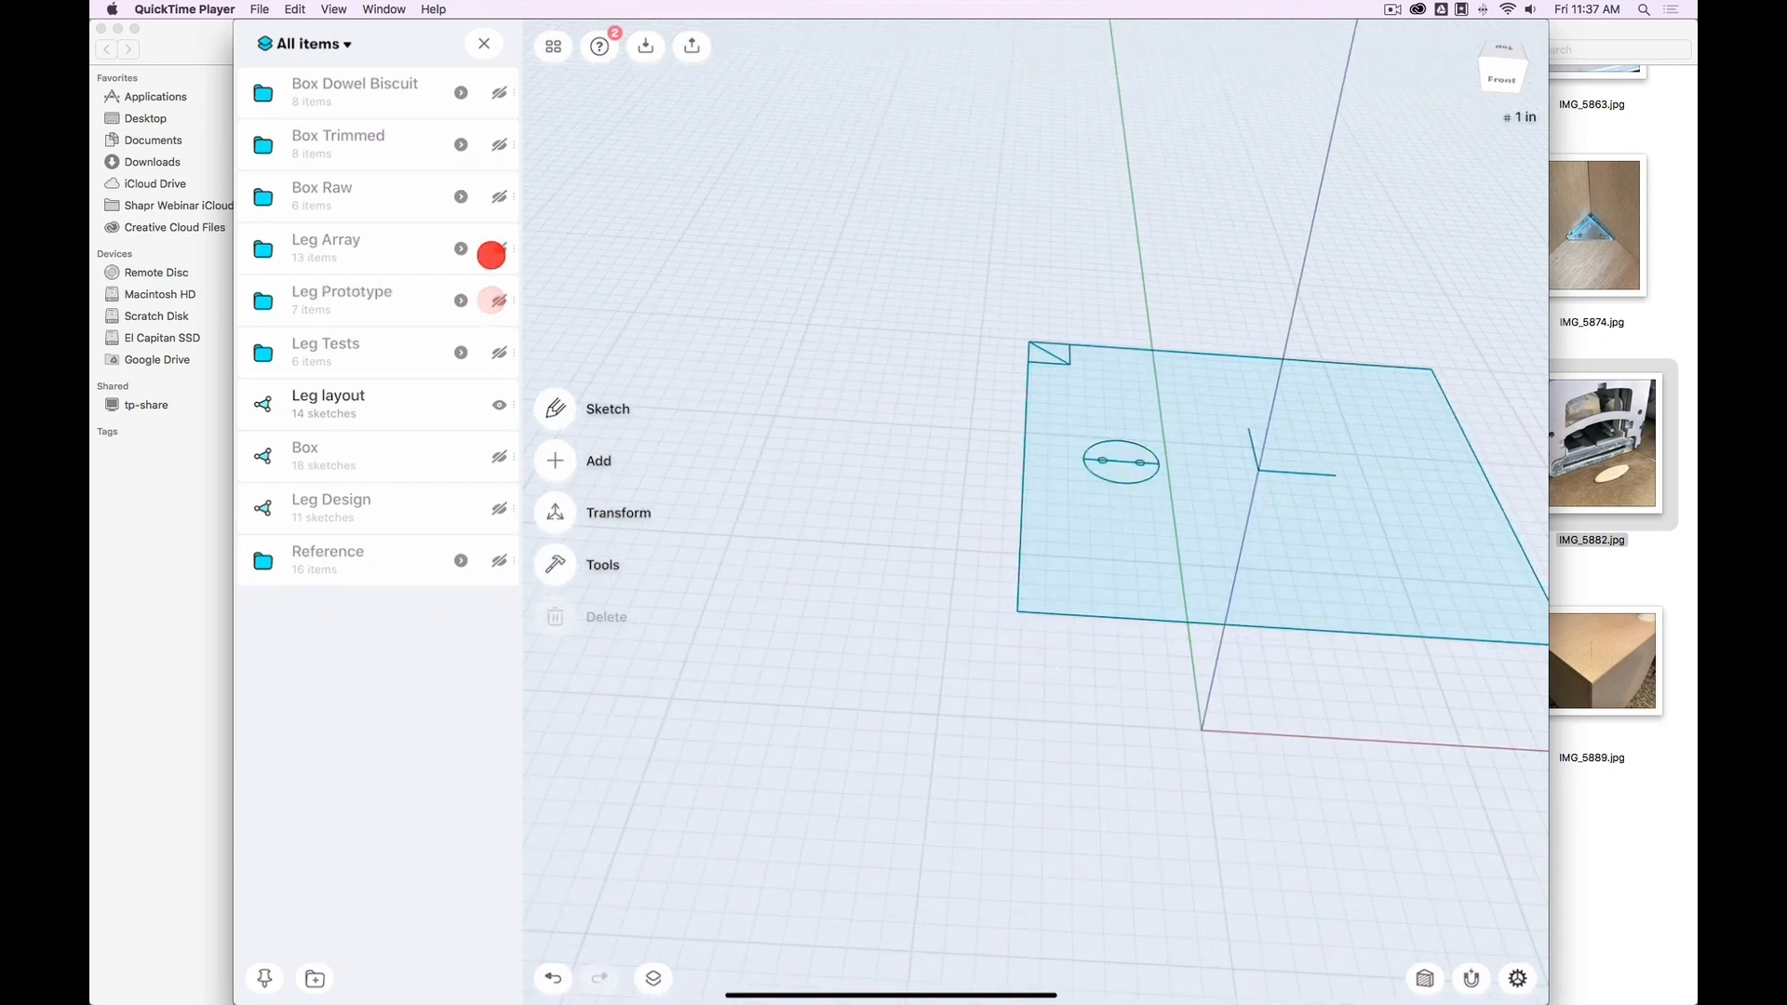
{"action": "left_click", "coordinate": [499, 249]}
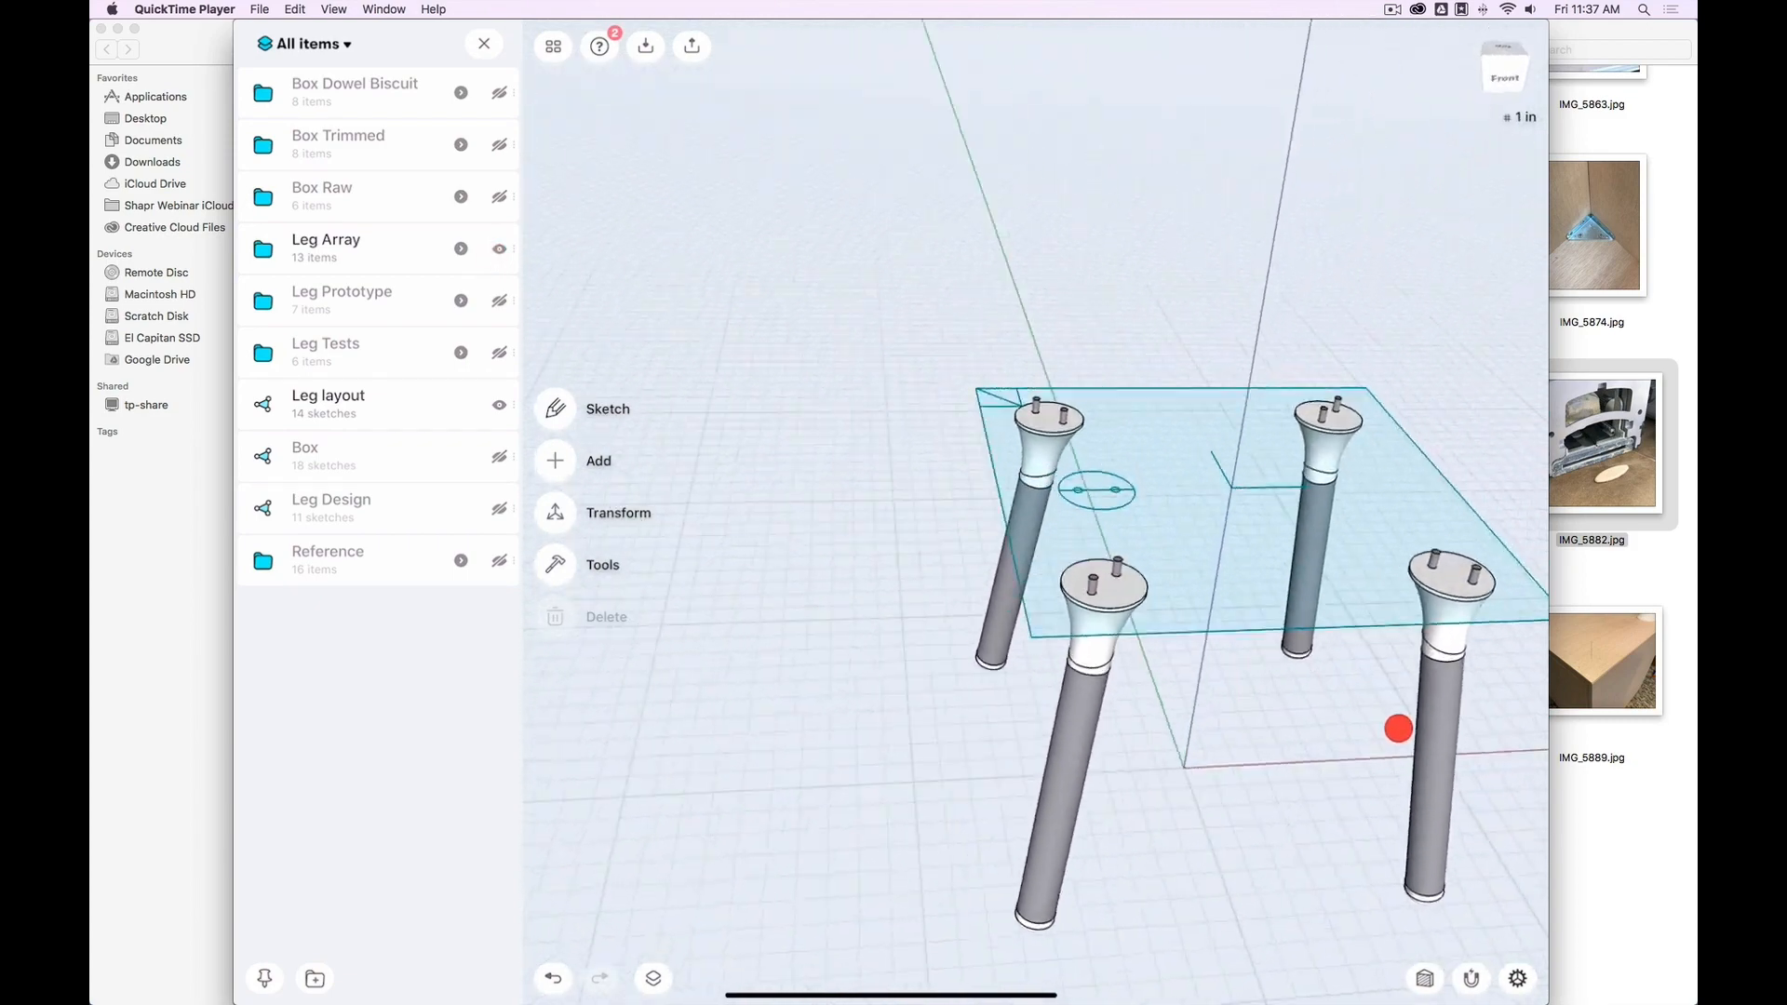
{"action": "left_click", "coordinate": [499, 248]}
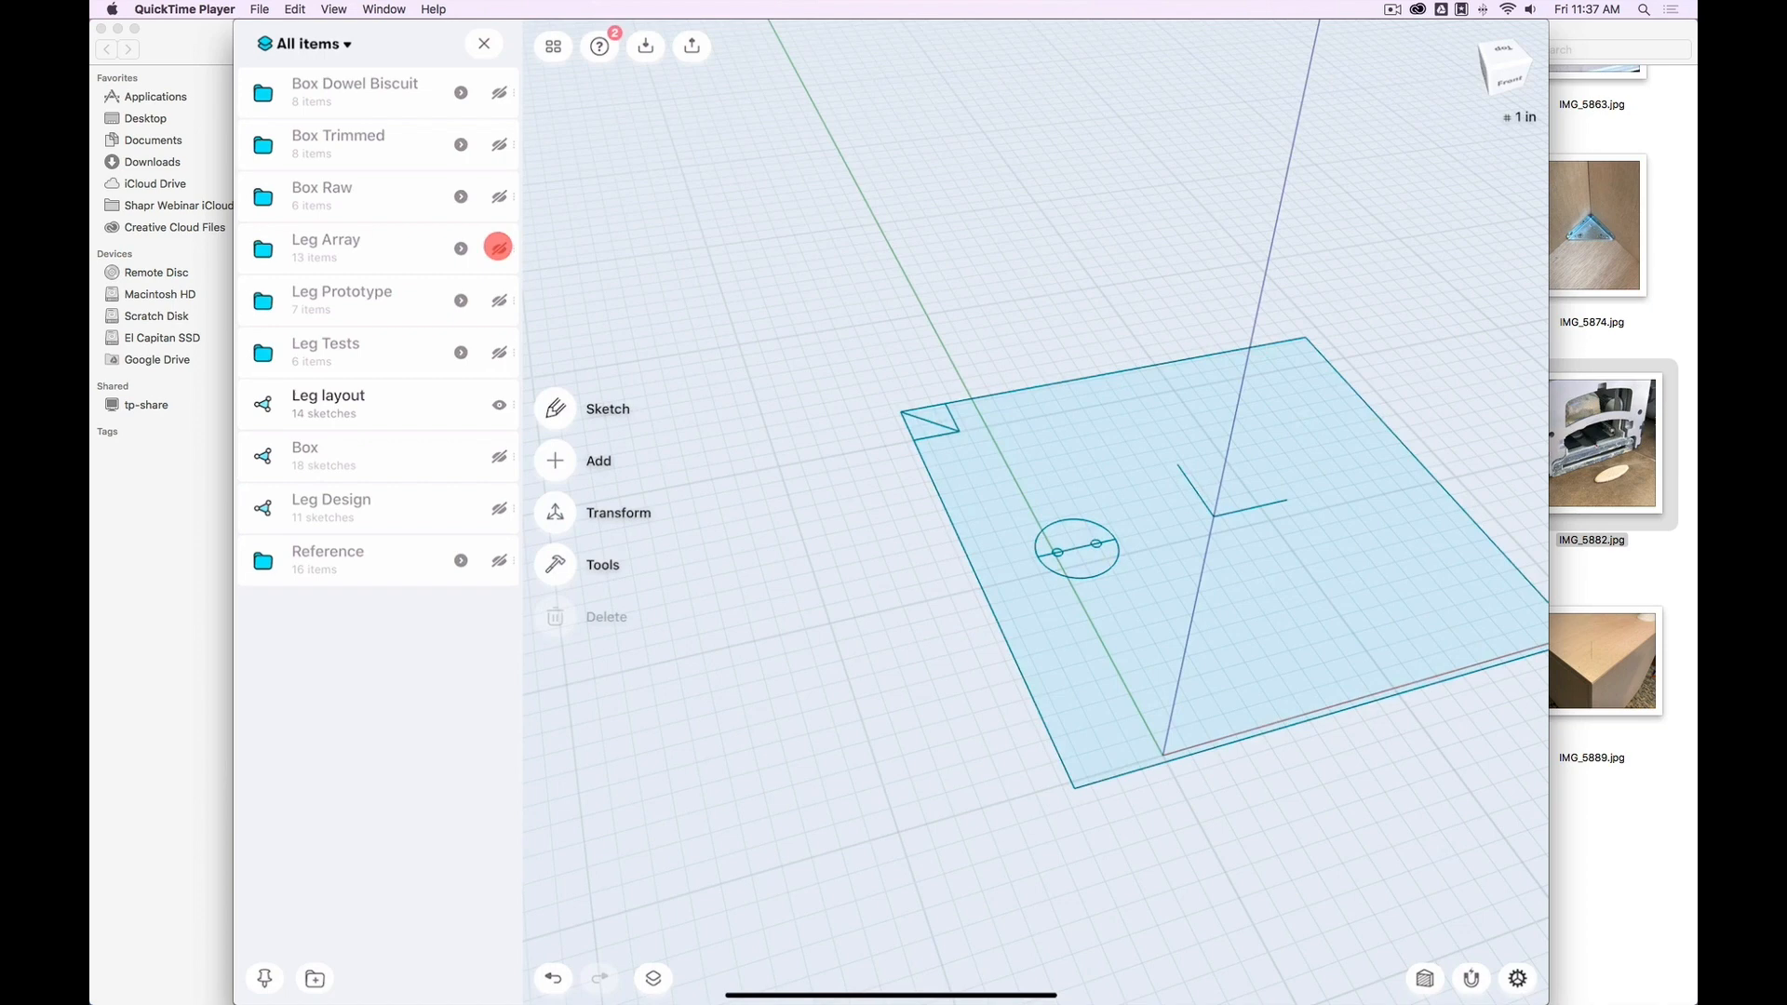
{"action": "left_click", "coordinate": [499, 300]}
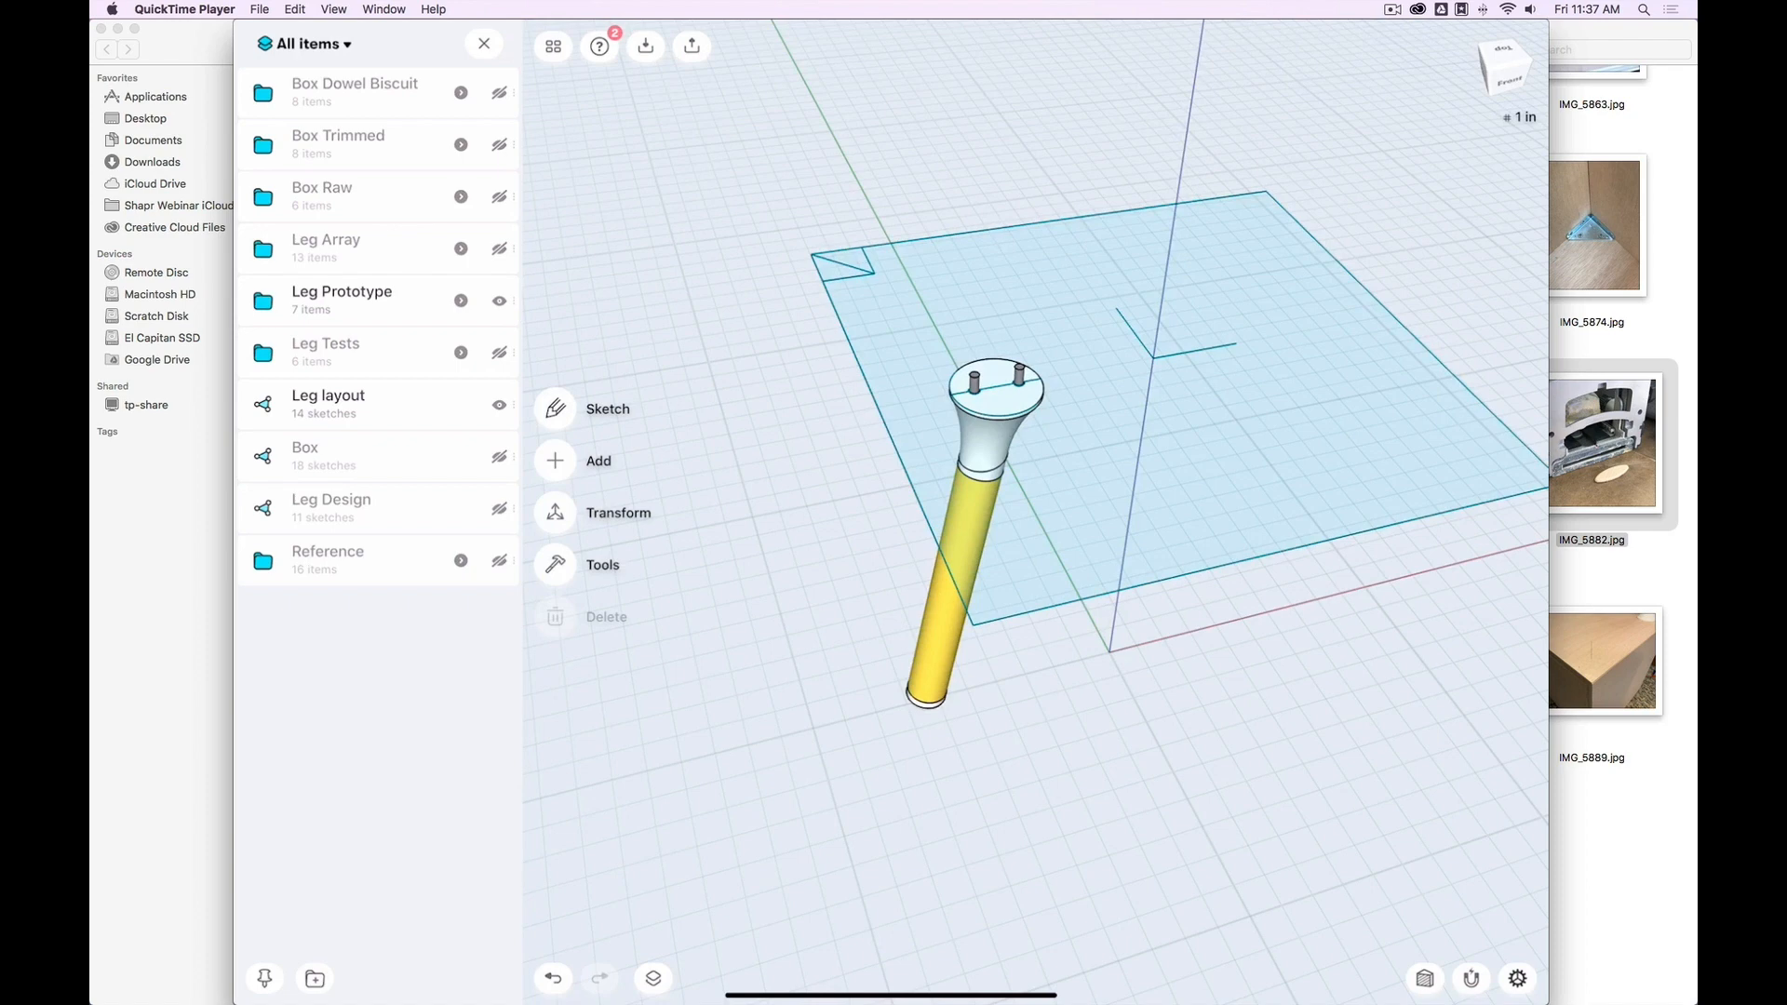
{"action": "left_click", "coordinate": [618, 513]}
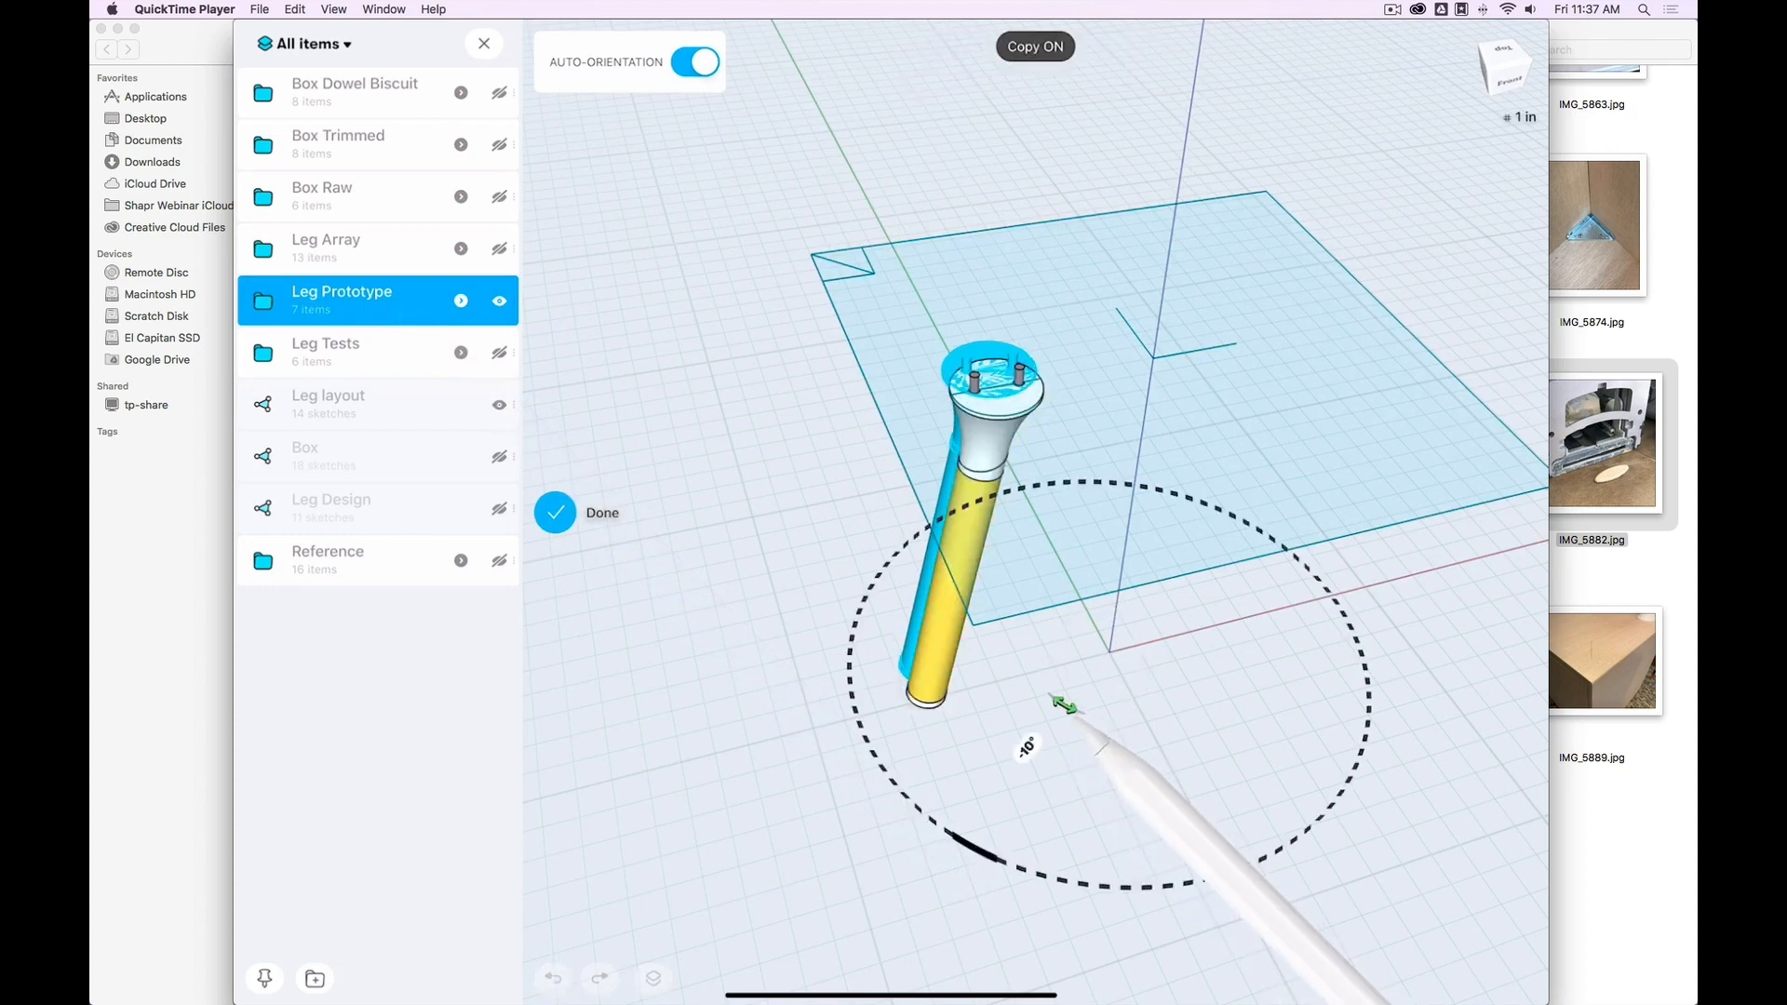
- Rotate a copy of the Leg Prototype, then open the Leg Prototype folder
{"action": "left_click_drag", "start_coordinate": [1066, 705], "coordinate": [1035, 680]}
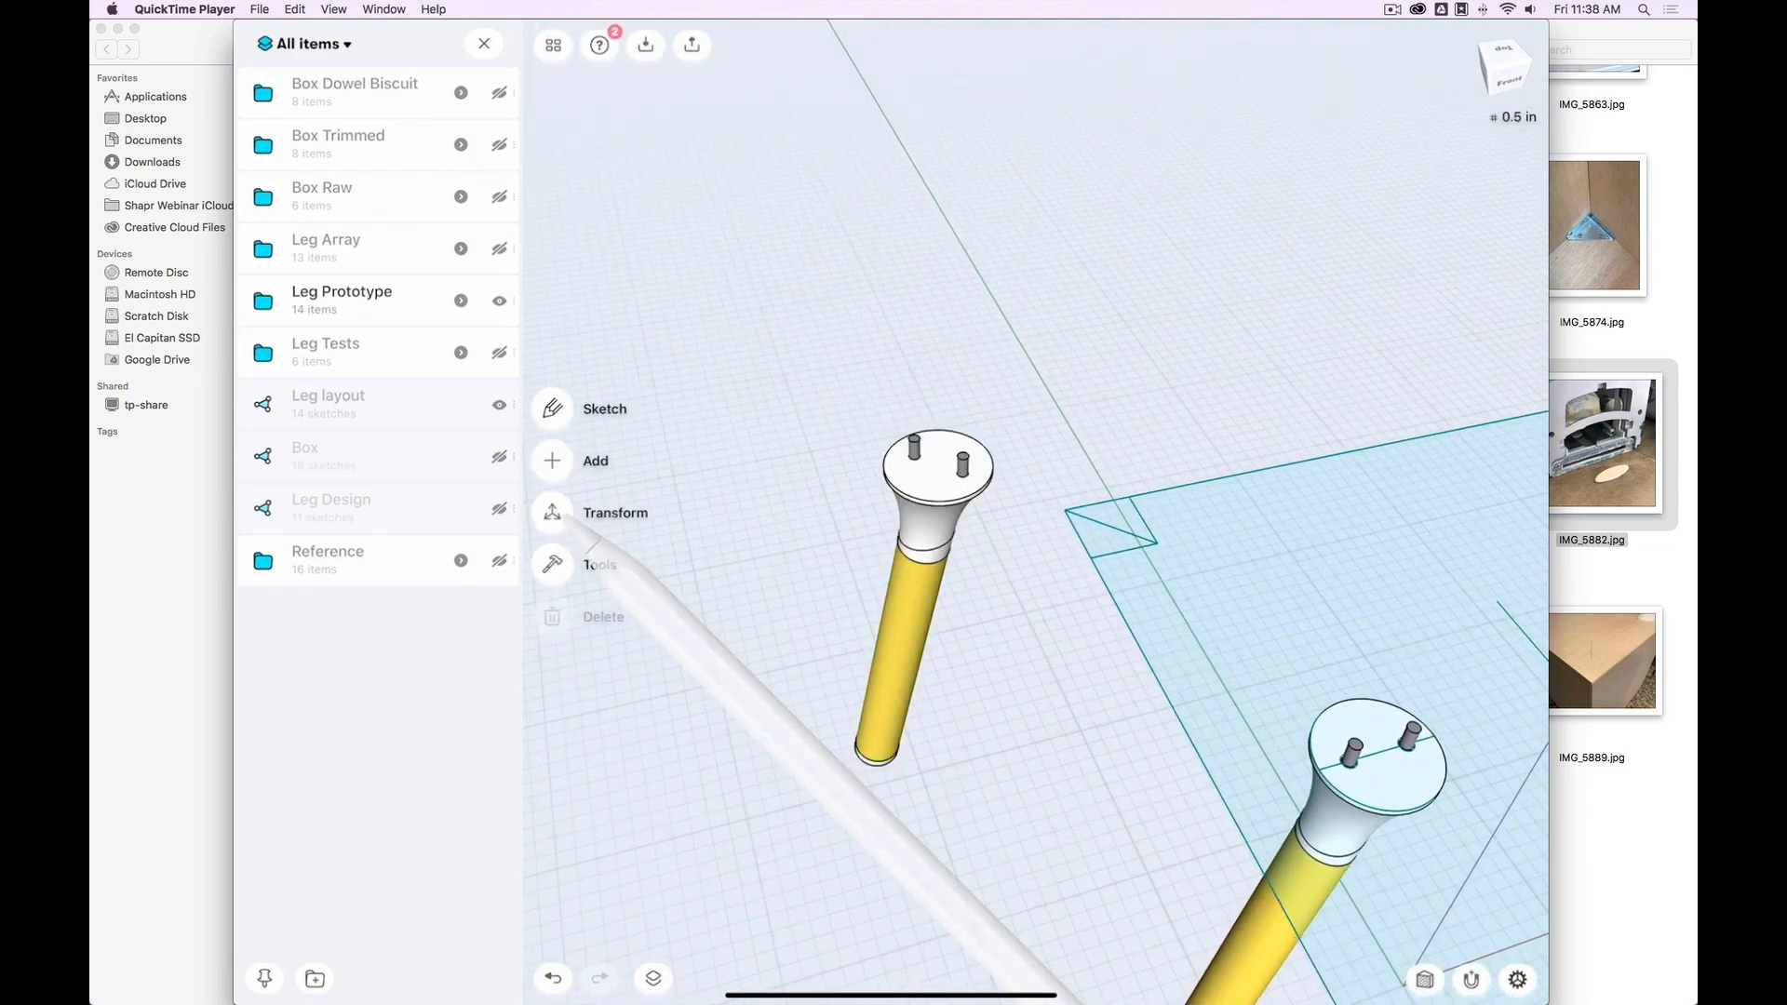
{"action": "left_click", "coordinate": [614, 513]}
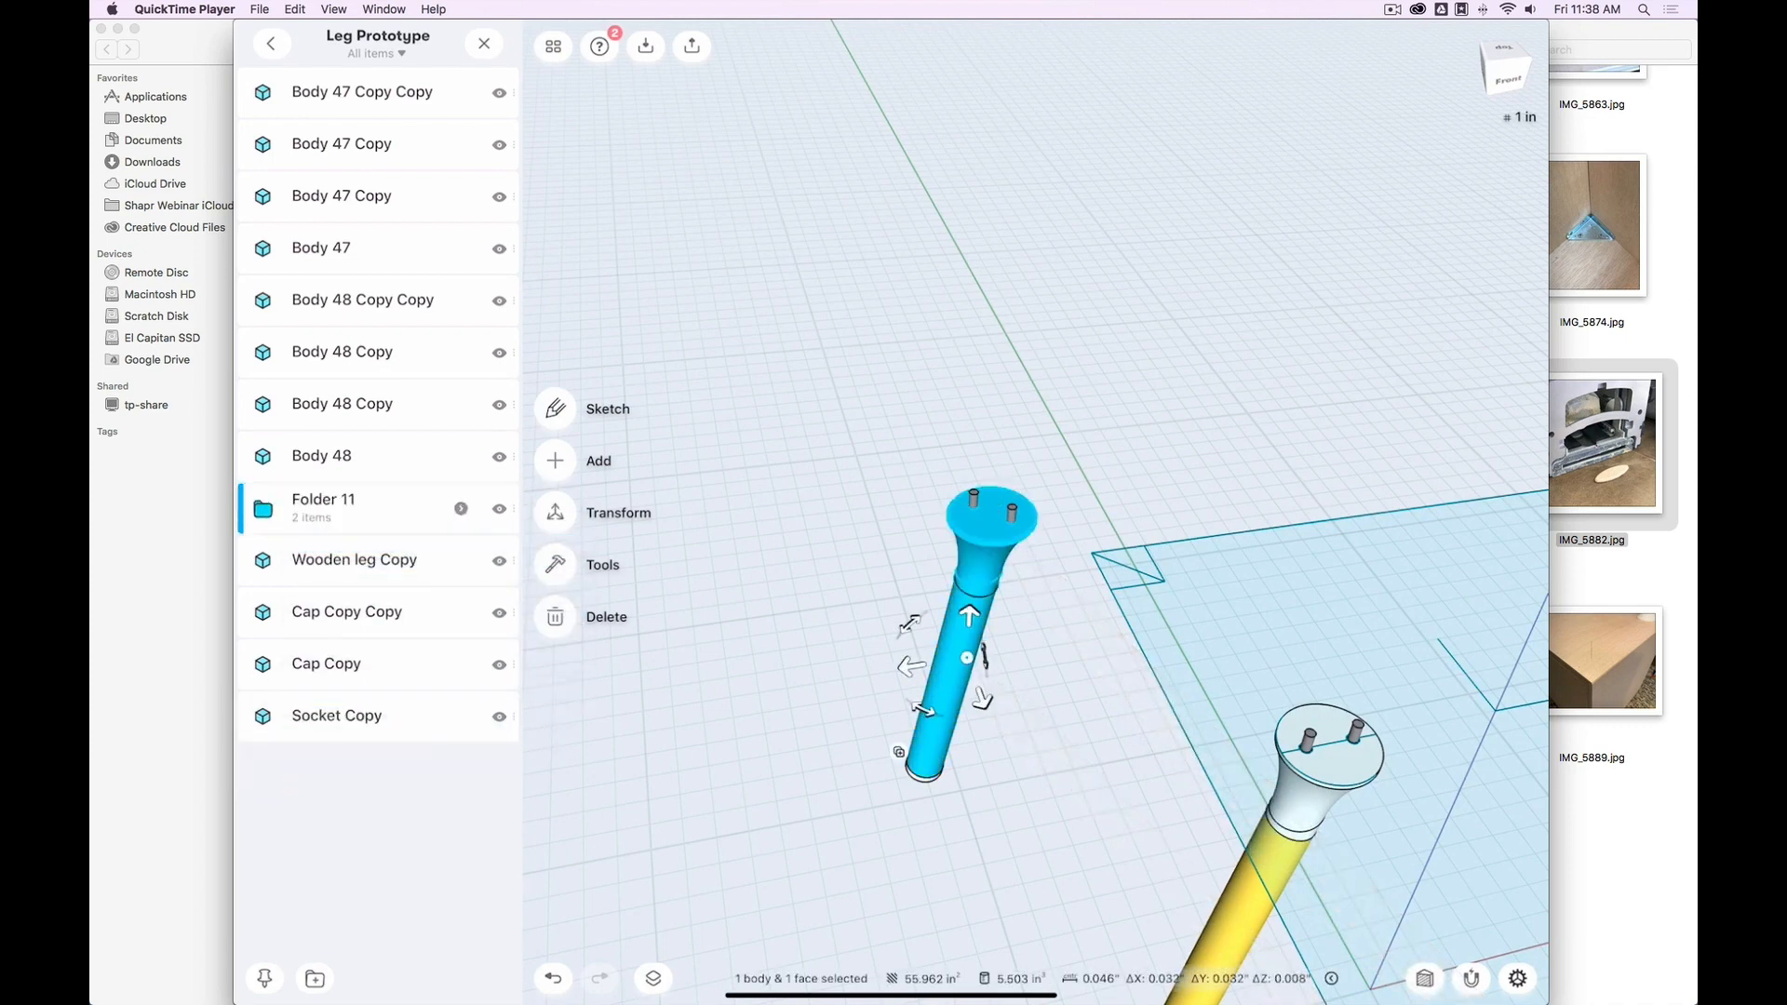
- Select the copied leg body inside the Leg Prototype folder
{"action": "left_click", "coordinate": [499, 509]}
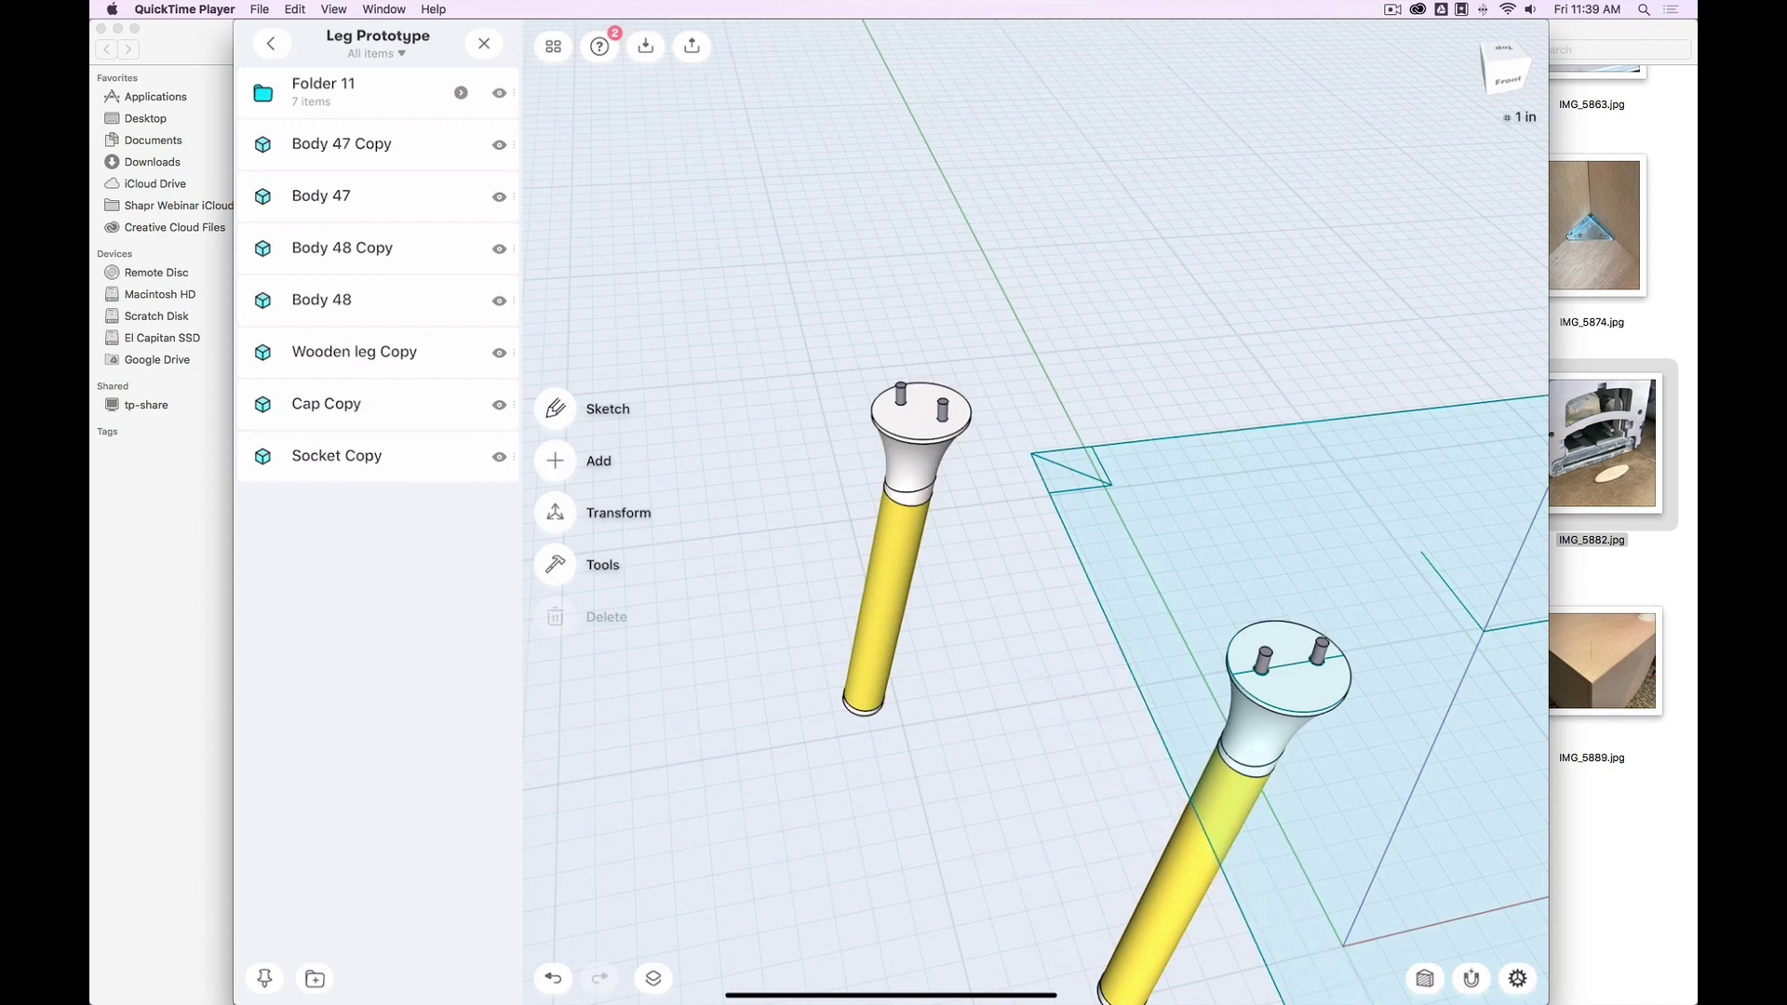
- Translate Folder 11's copied leg point-to-point onto the leg layout's corner
{"action": "left_click", "coordinate": [618, 513]}
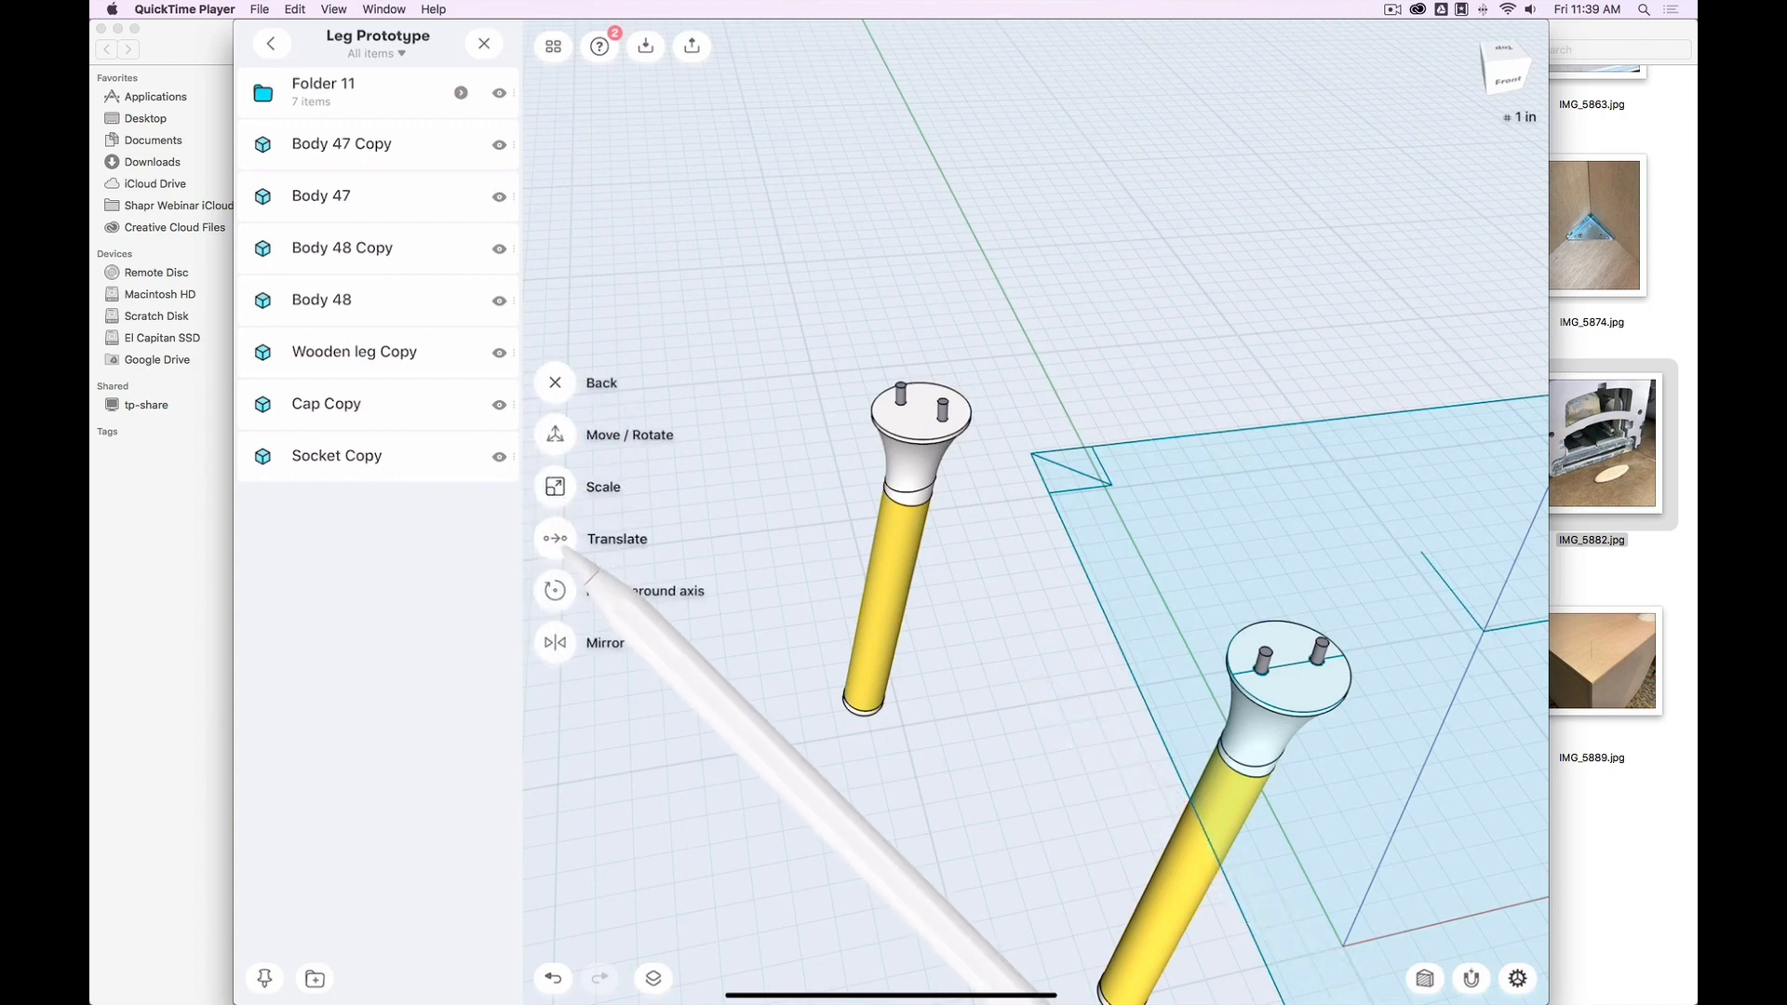
{"action": "left_click", "coordinate": [555, 539]}
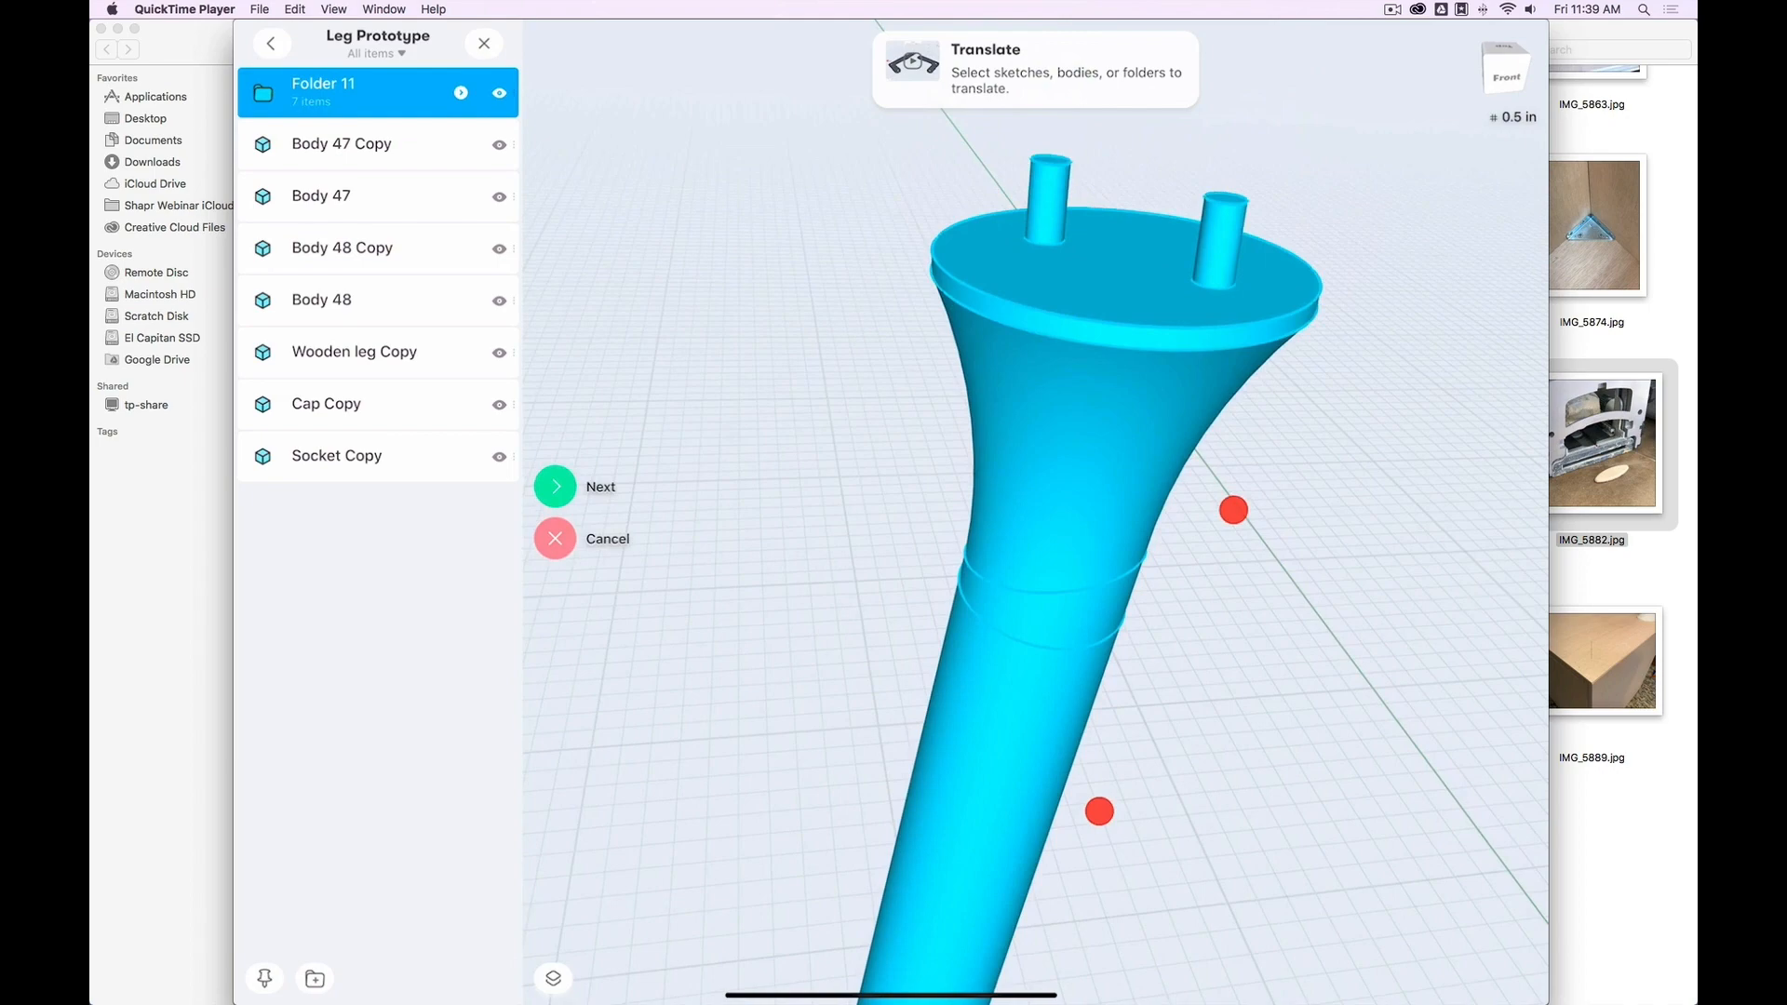
{"action": "left_click", "coordinate": [555, 486]}
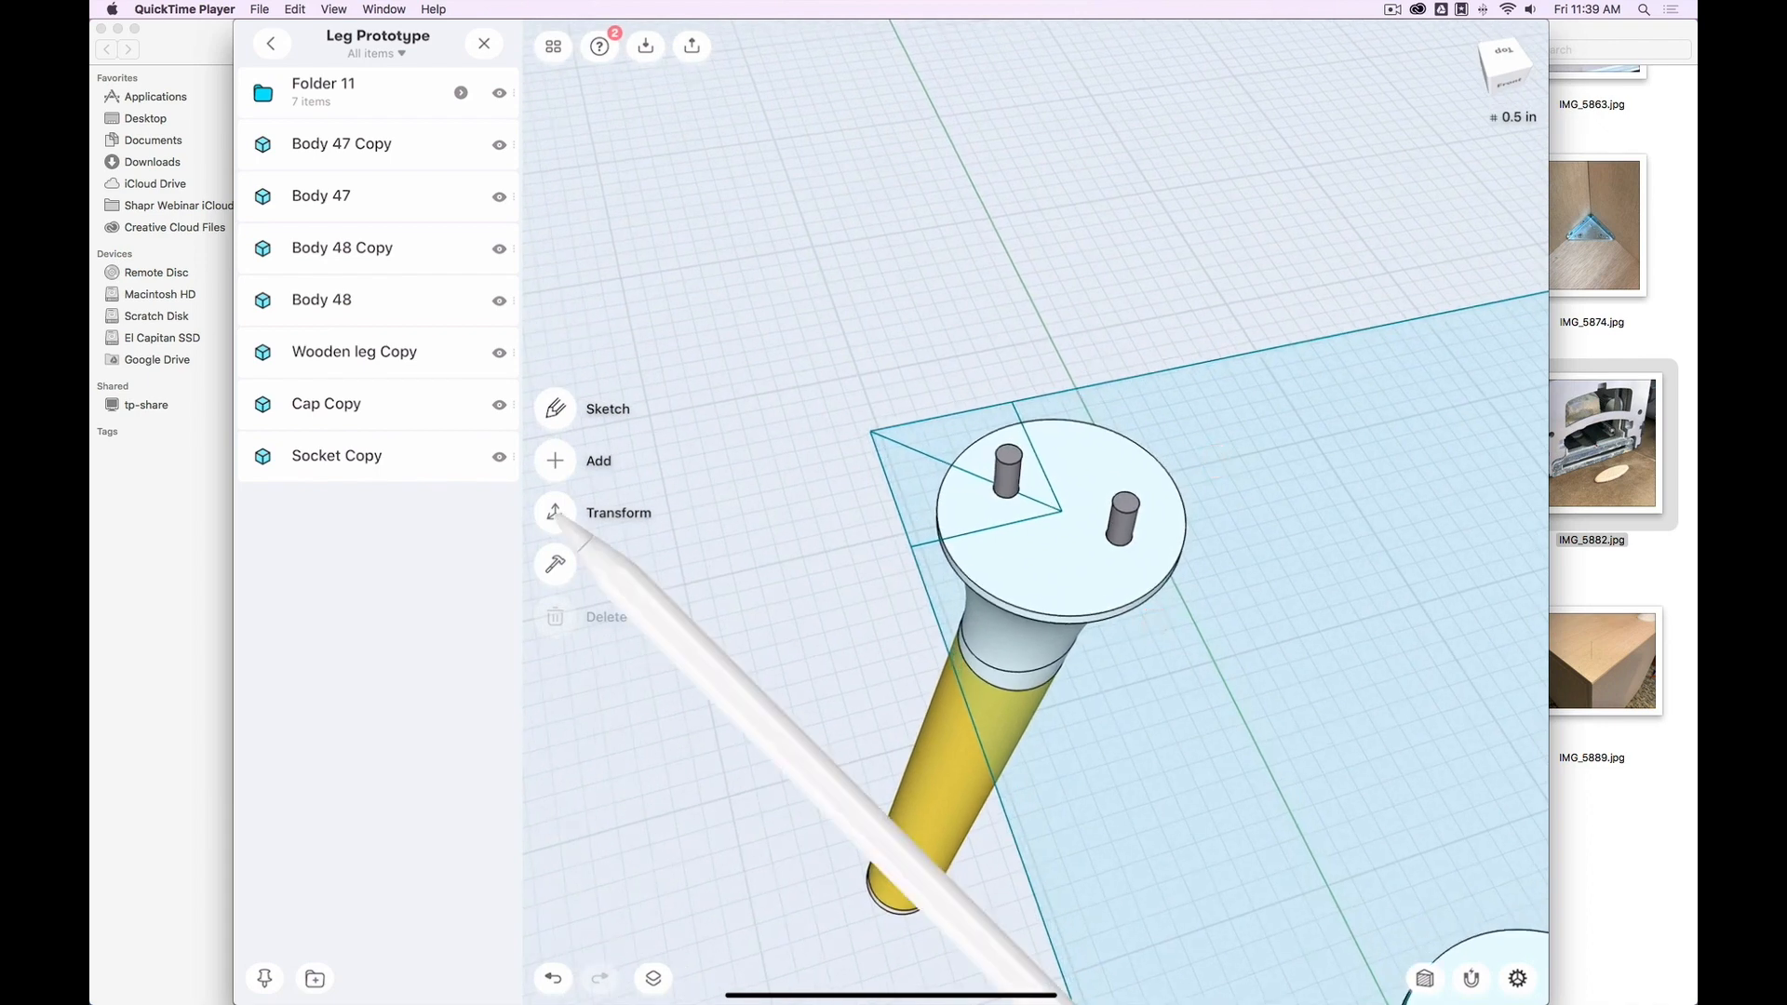
{"action": "left_click", "coordinate": [555, 513]}
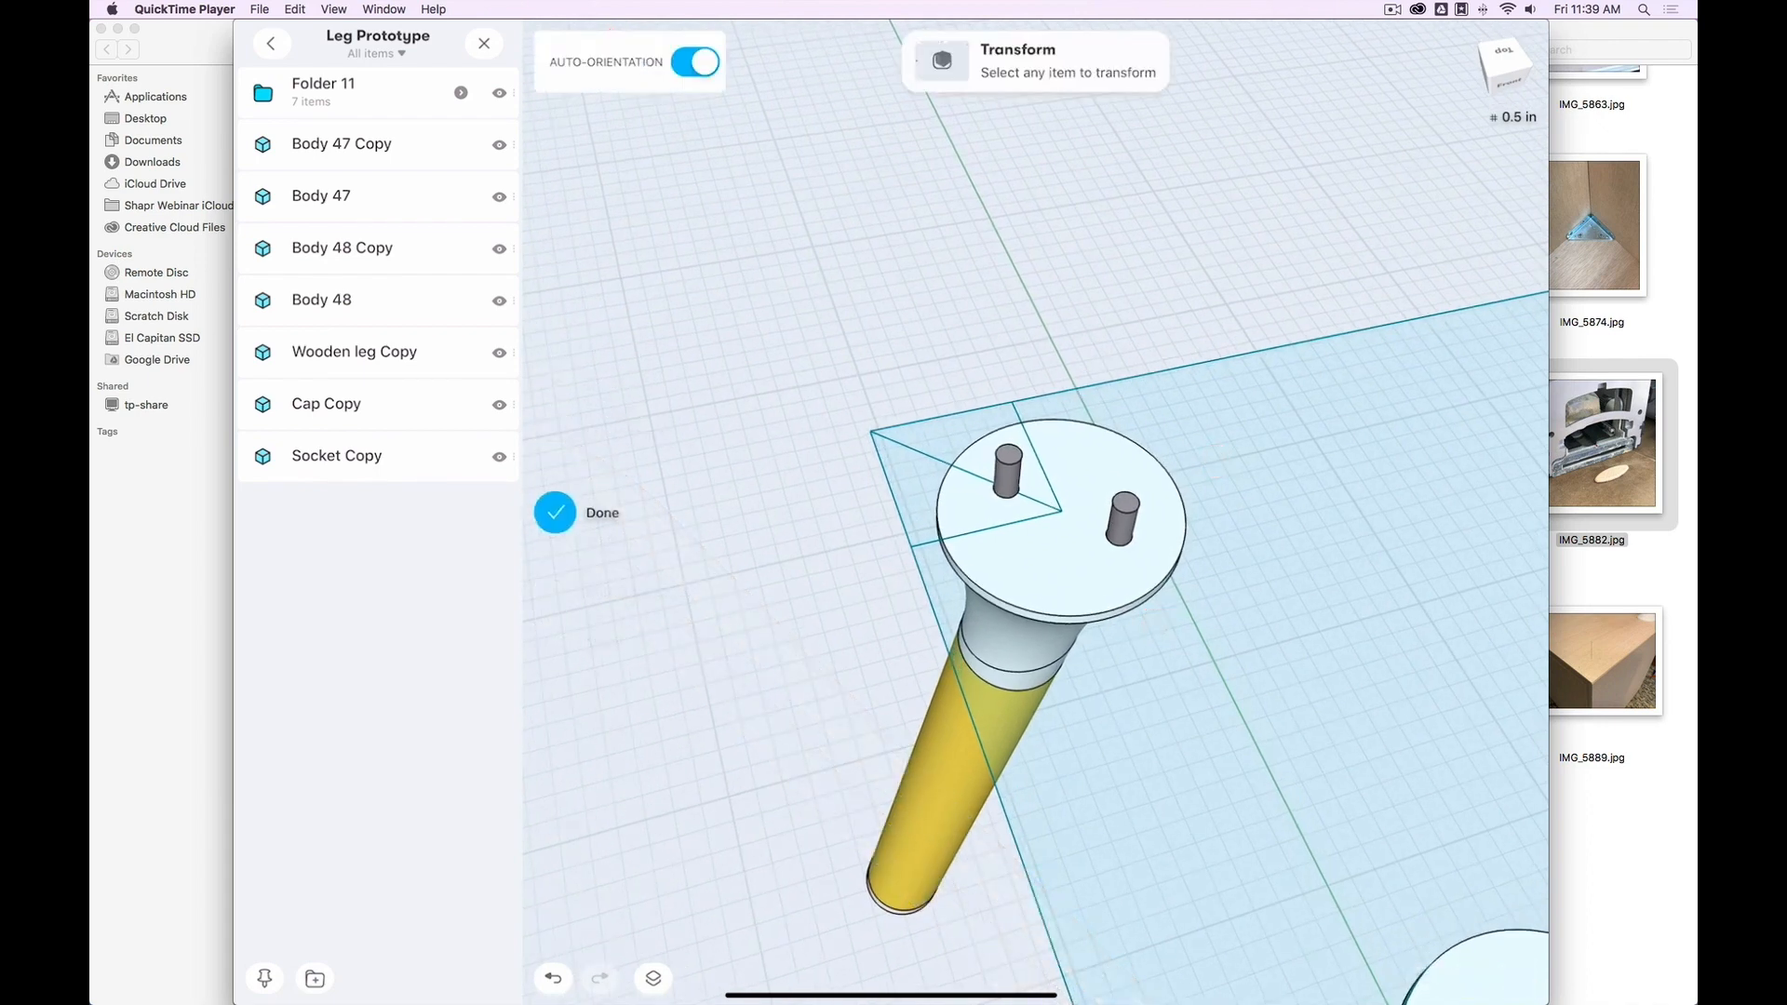
- Drag Folder 11's manipulator to nudge the leg precisely into the box corner
{"action": "left_click", "coordinate": [324, 92]}
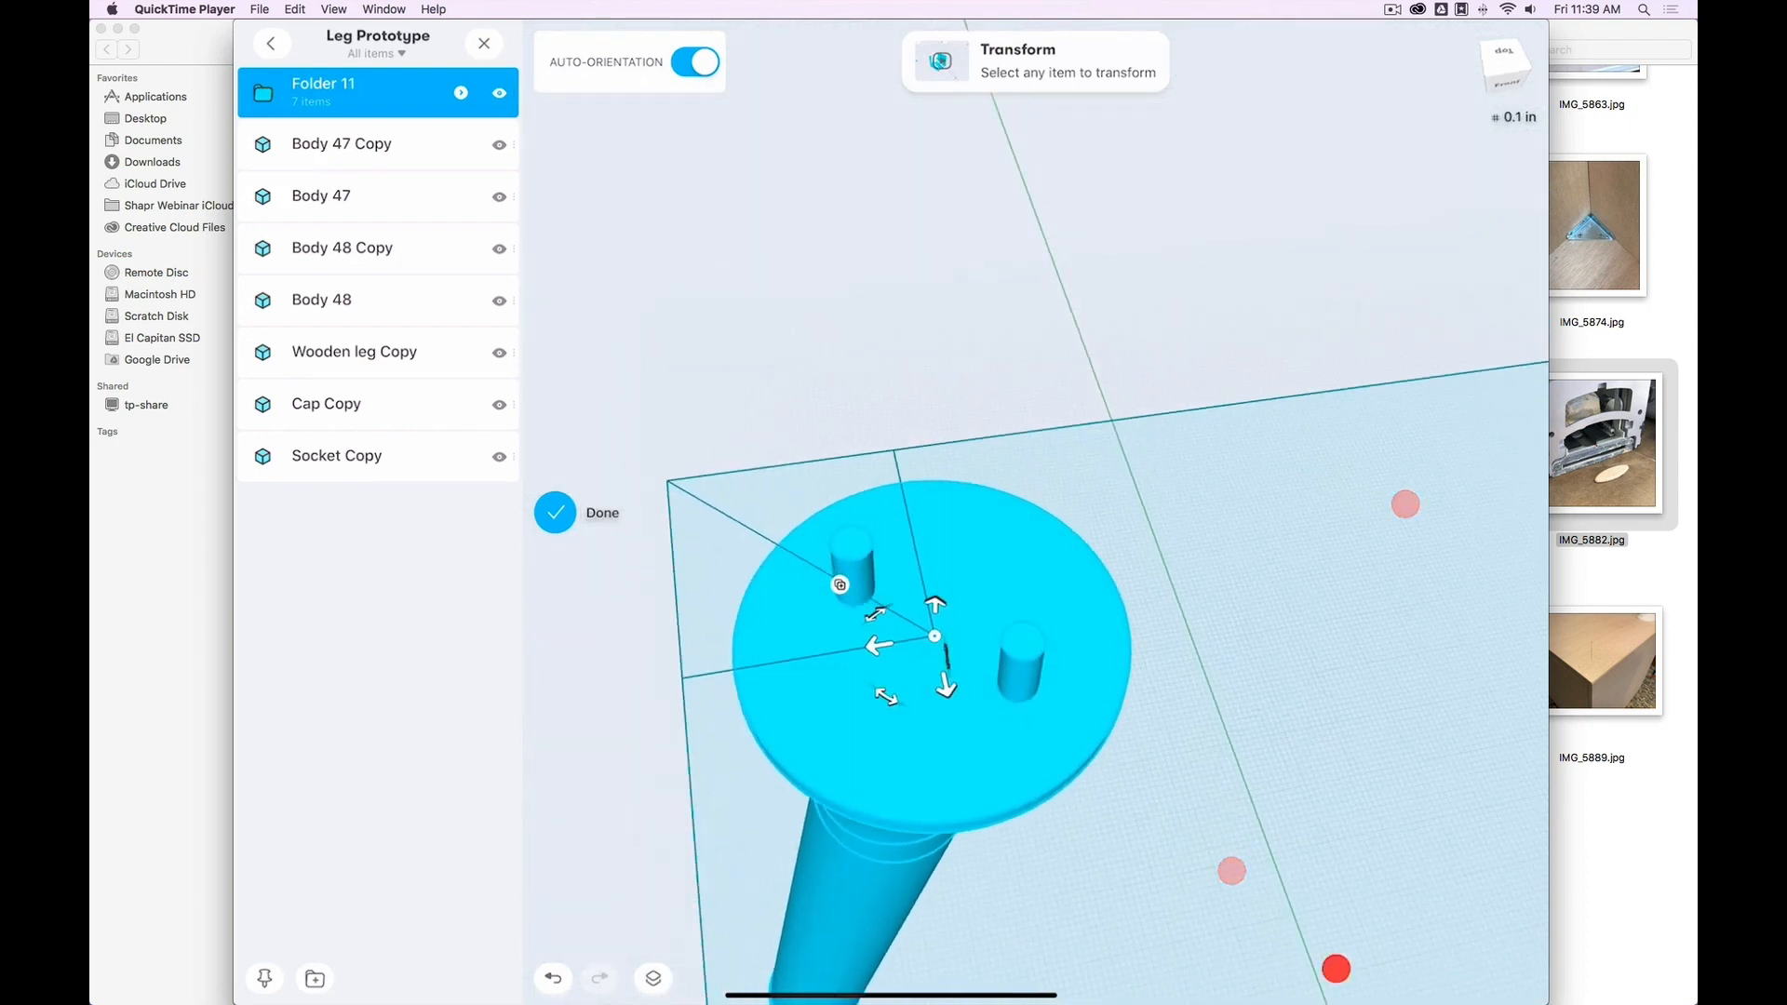
{"action": "left_click_drag", "start_coordinate": [935, 636], "coordinate": [727, 515]}
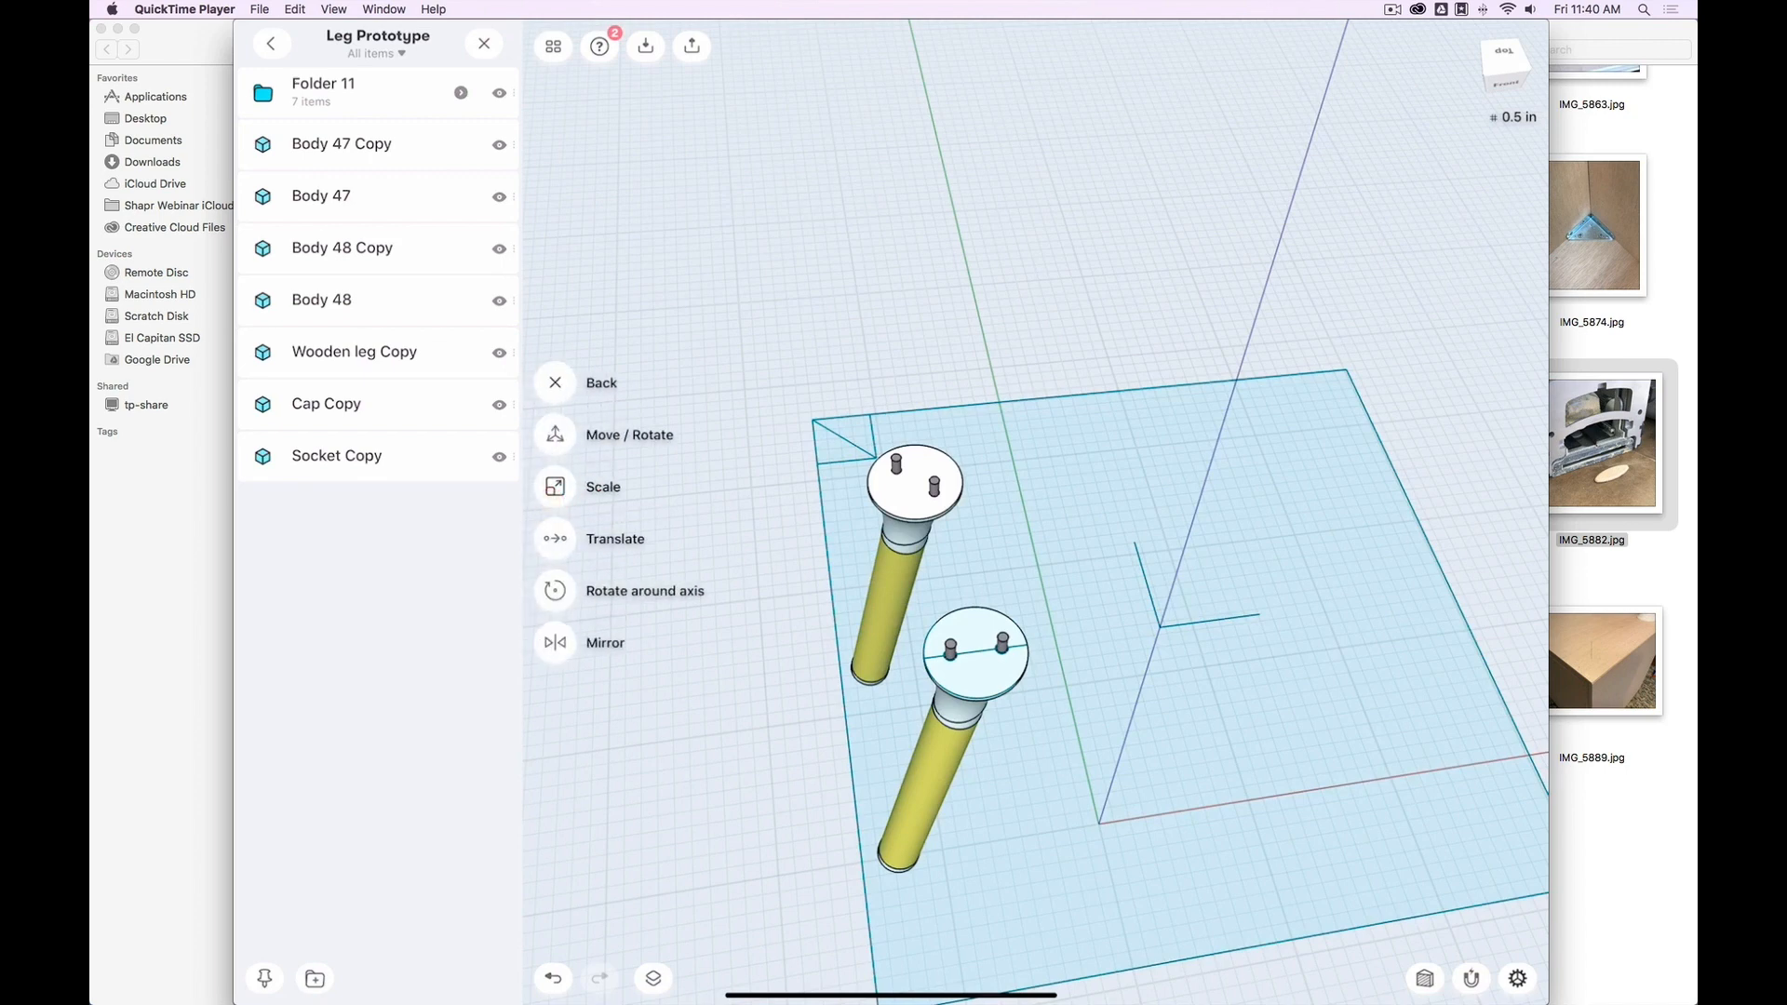
- Mirror the leg across one plane, then both legs across the other plane
{"action": "left_click", "coordinate": [555, 642]}
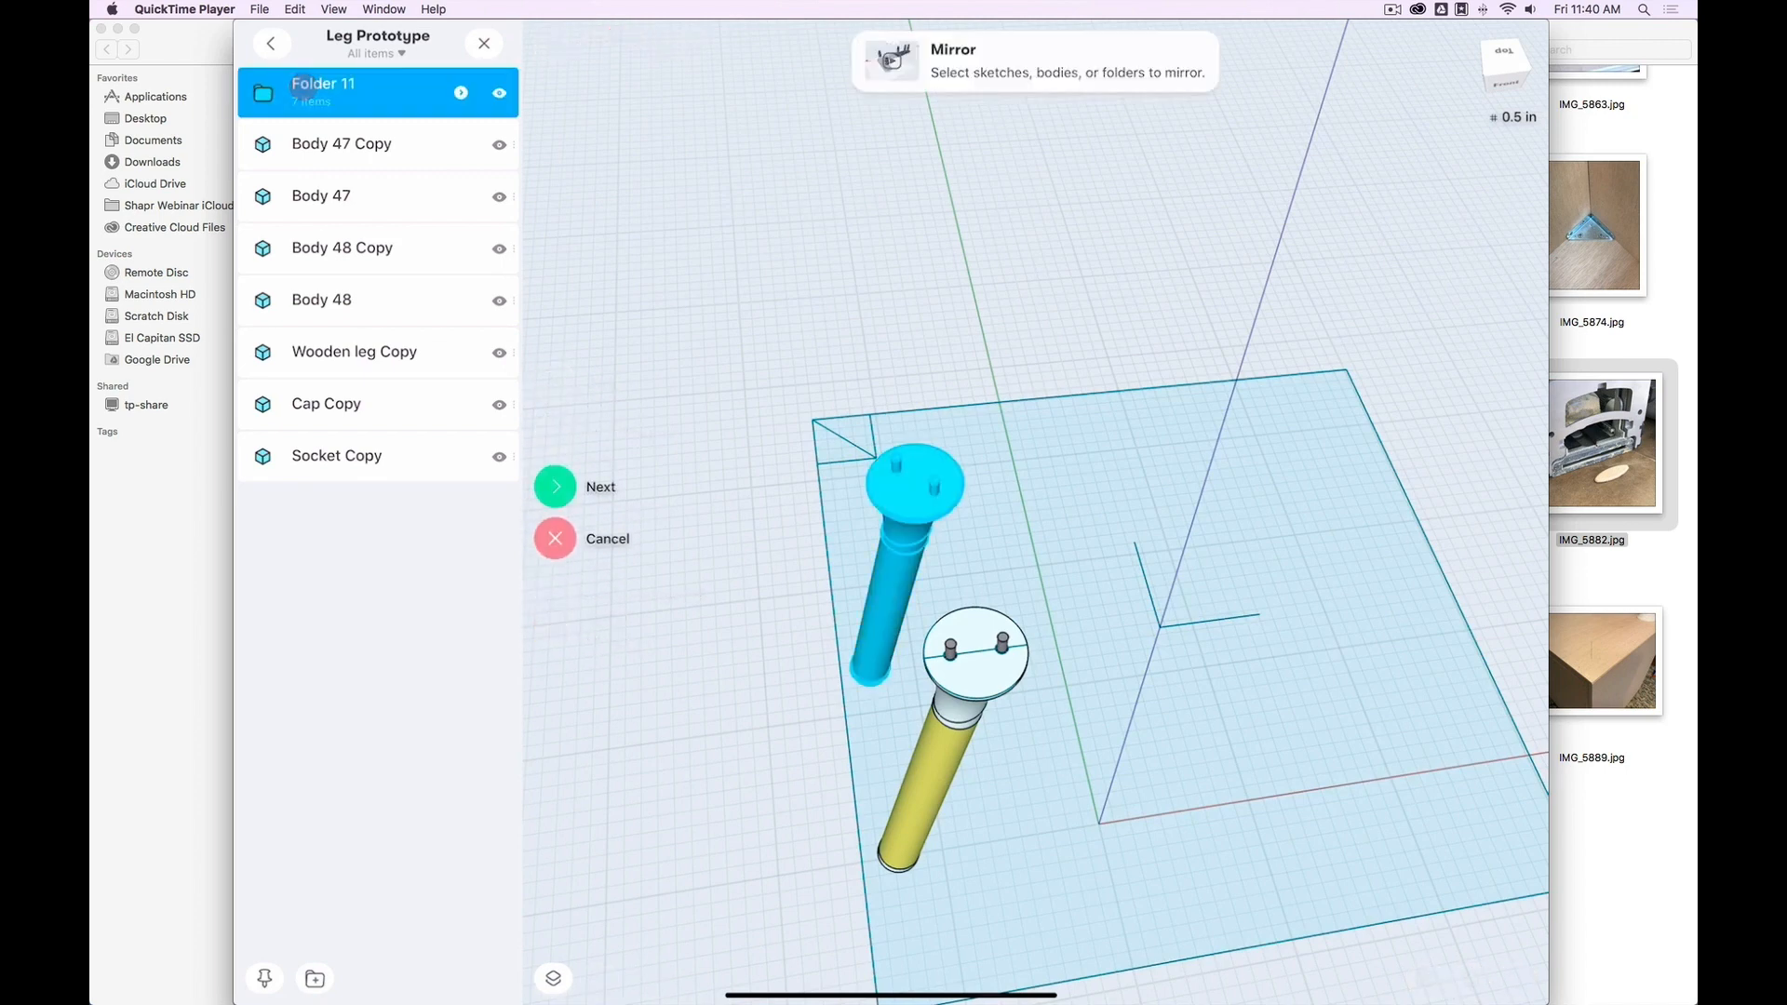
{"action": "left_click", "coordinate": [555, 486]}
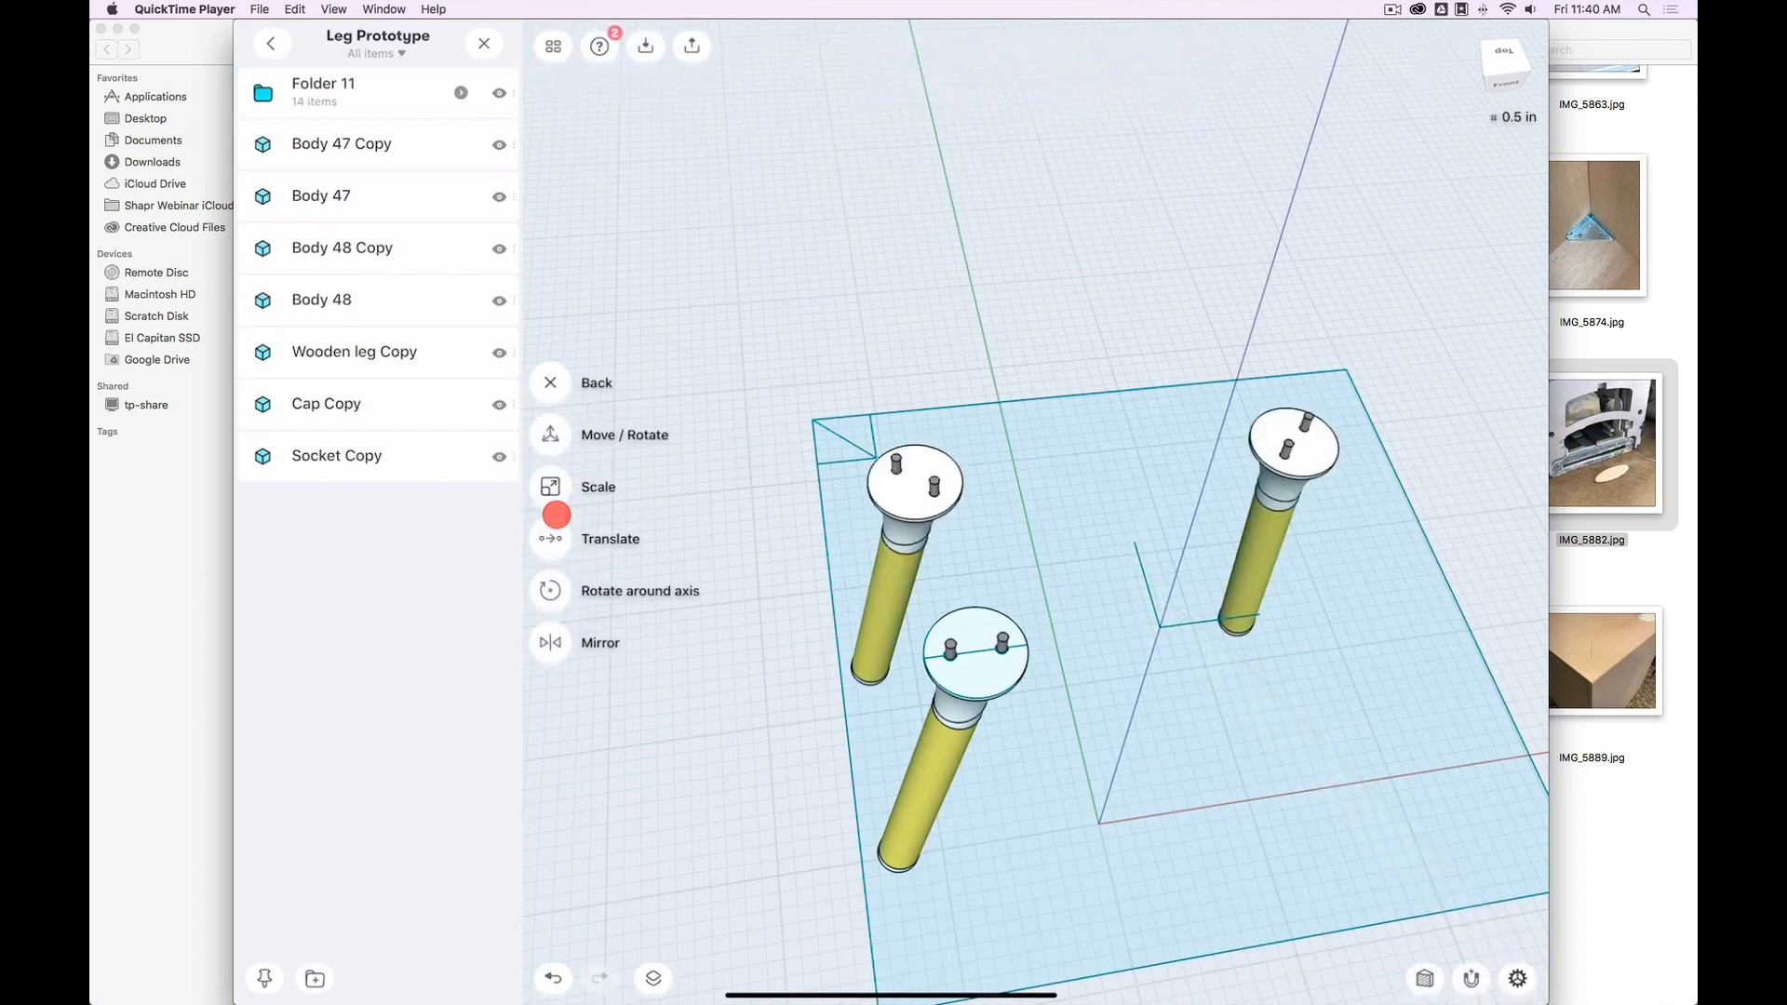
{"action": "left_click", "coordinate": [550, 643]}
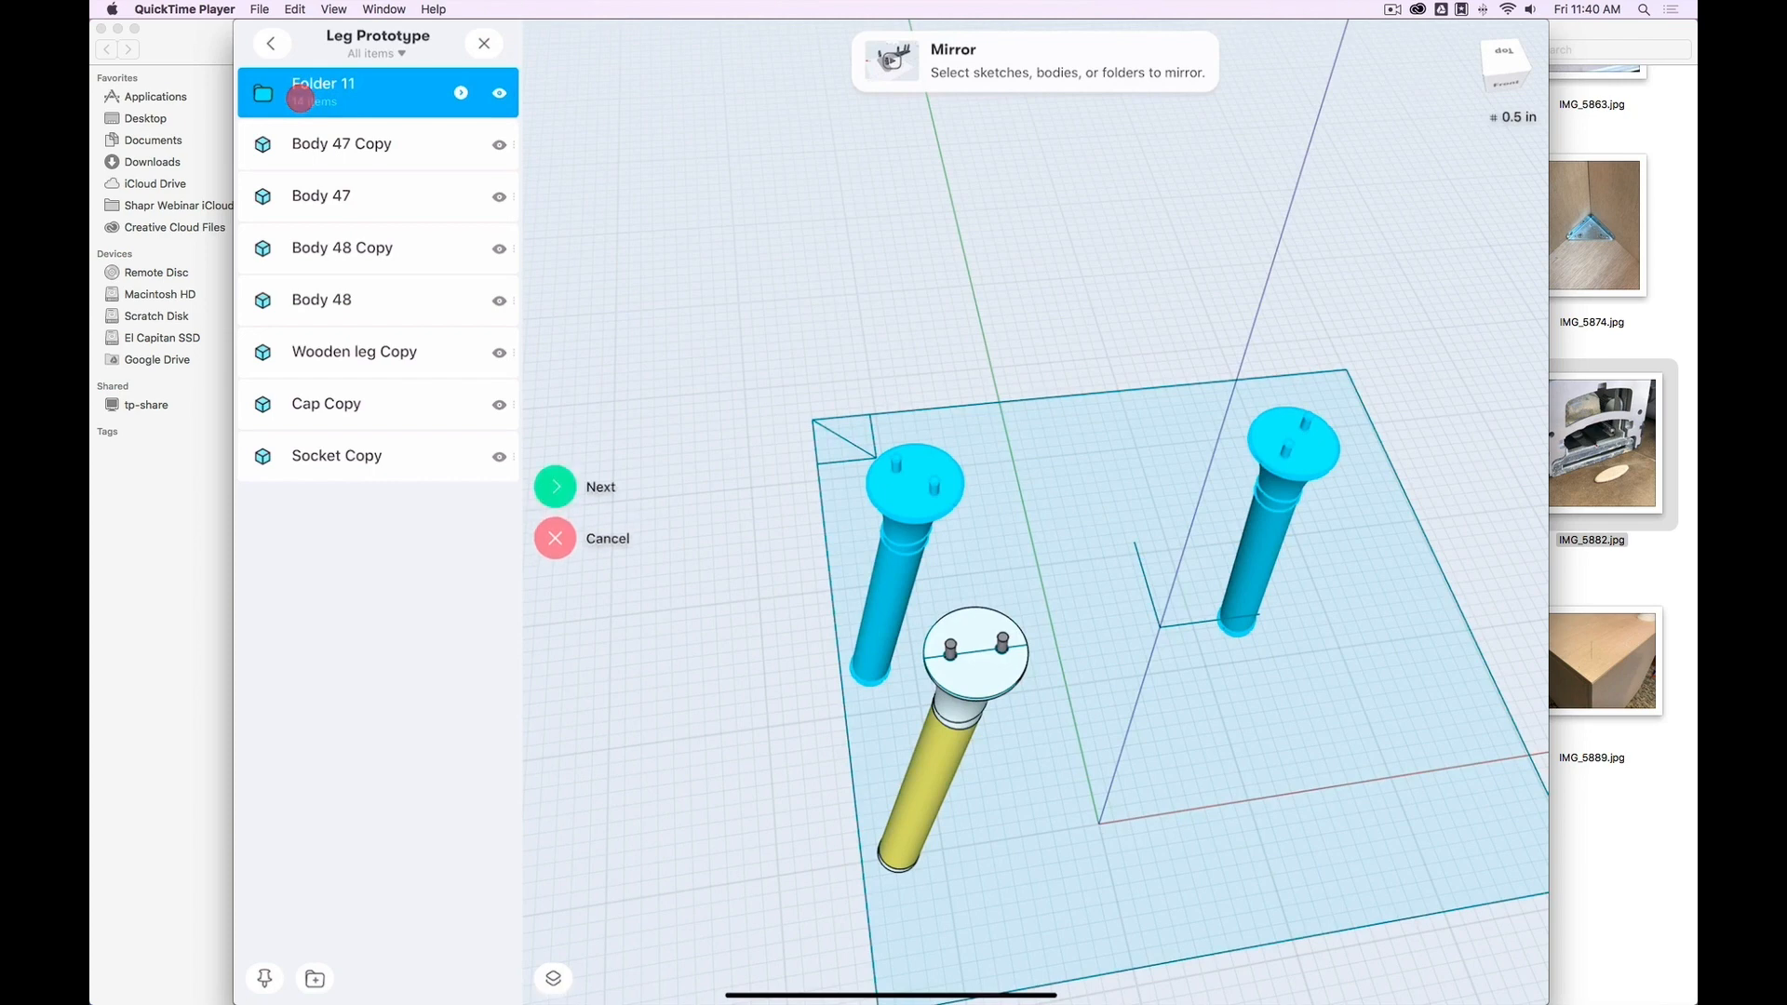
{"action": "left_click", "coordinate": [554, 486]}
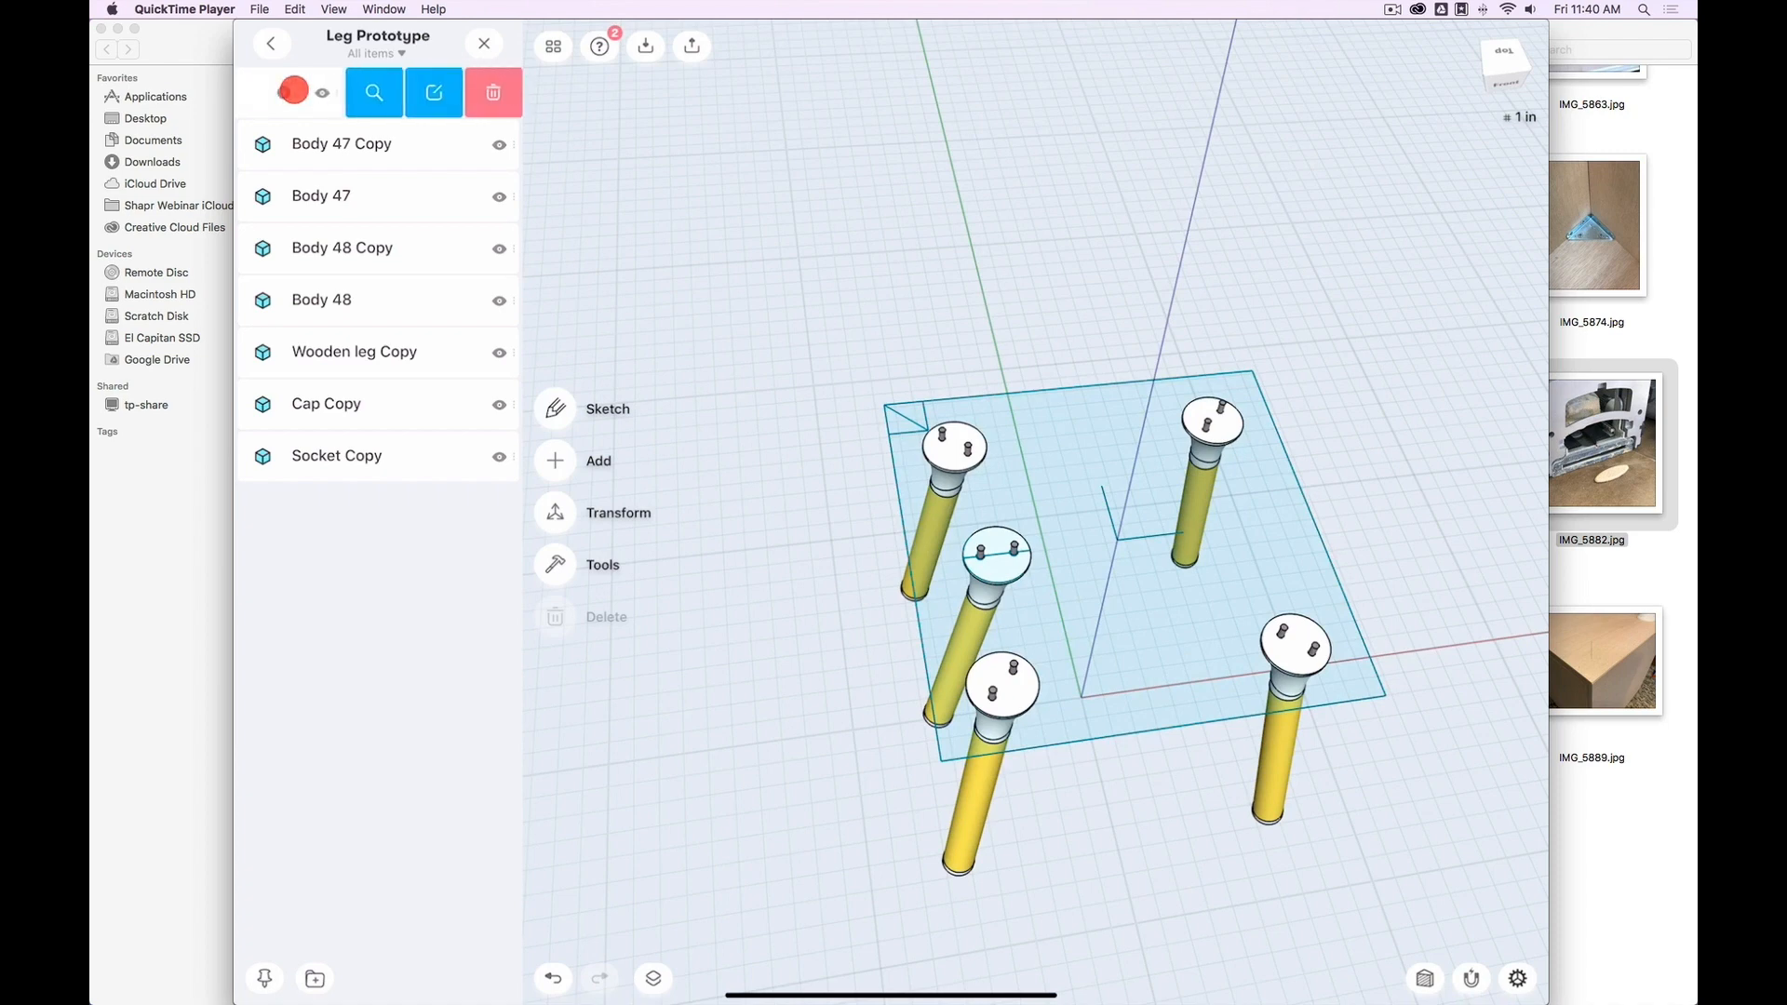
{"action": "left_click", "coordinate": [271, 44]}
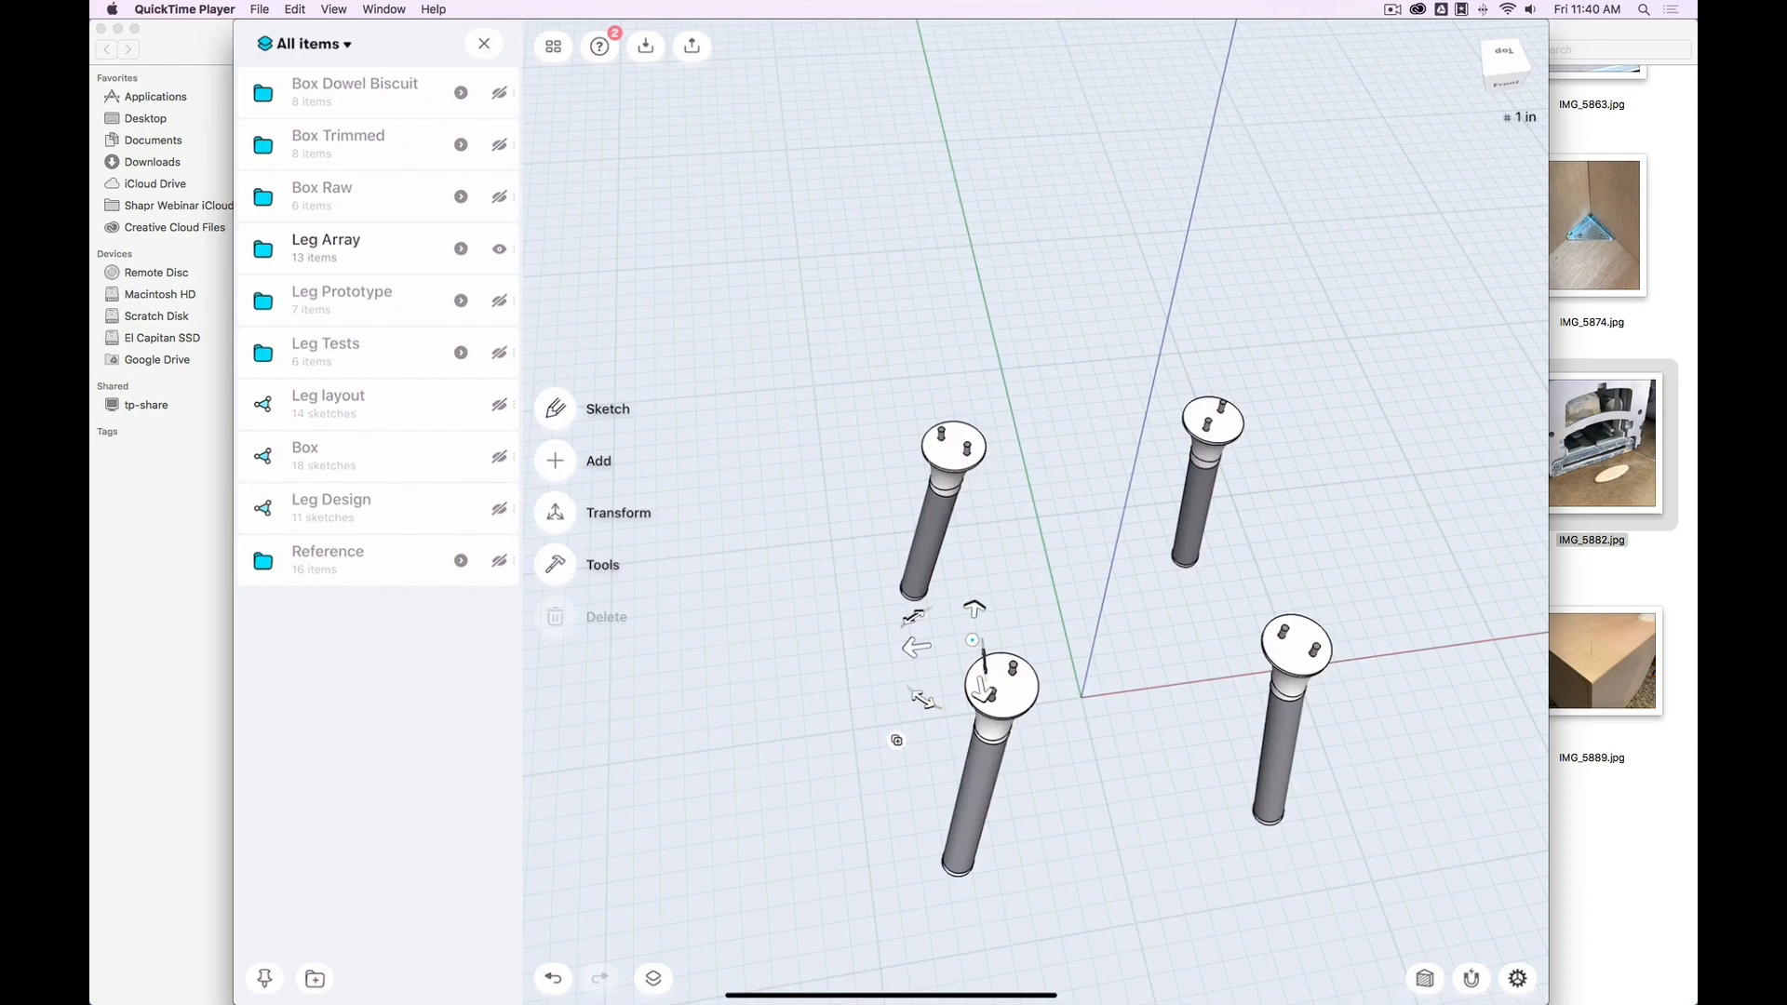
- Show the Box Dowel Biscuit body and the Leg layout sketch instead of the leg array
{"action": "left_click", "coordinate": [499, 92]}
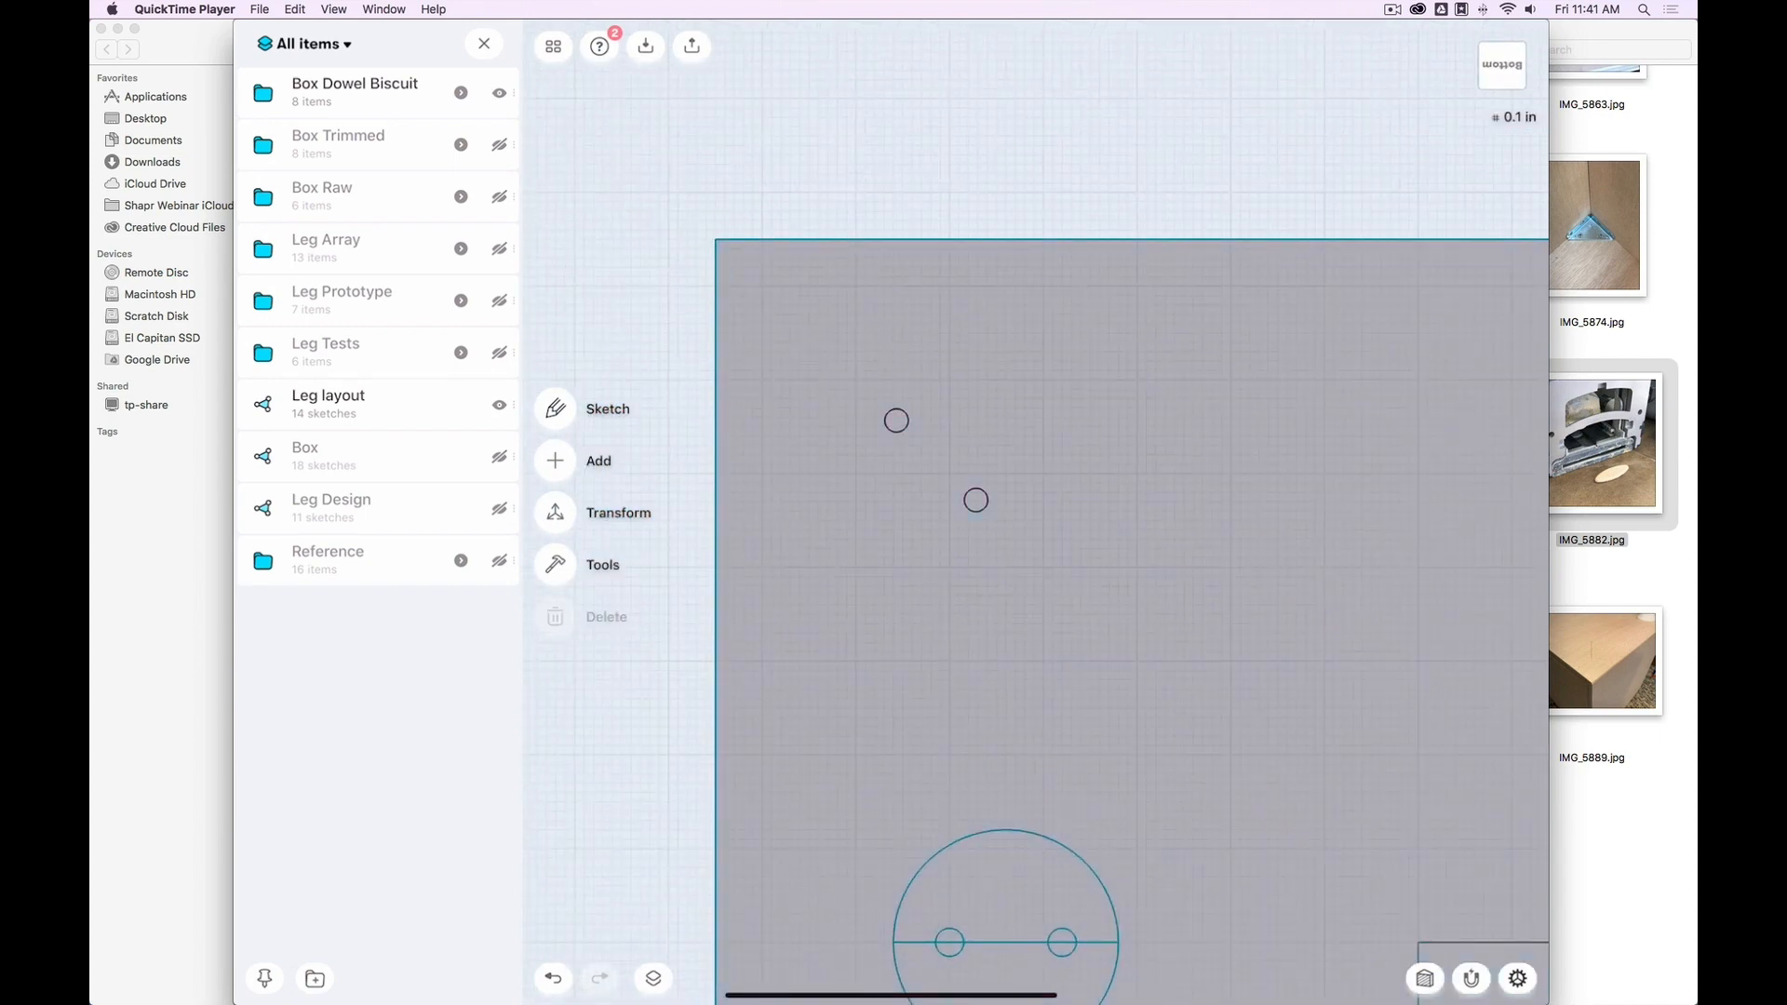
- Measure corner-to-dowel-hole and hole-to-hole distances with temporary lines, discard them, and view from Top
{"action": "left_click_drag", "start_coordinate": [741, 240], "coordinate": [895, 419]}
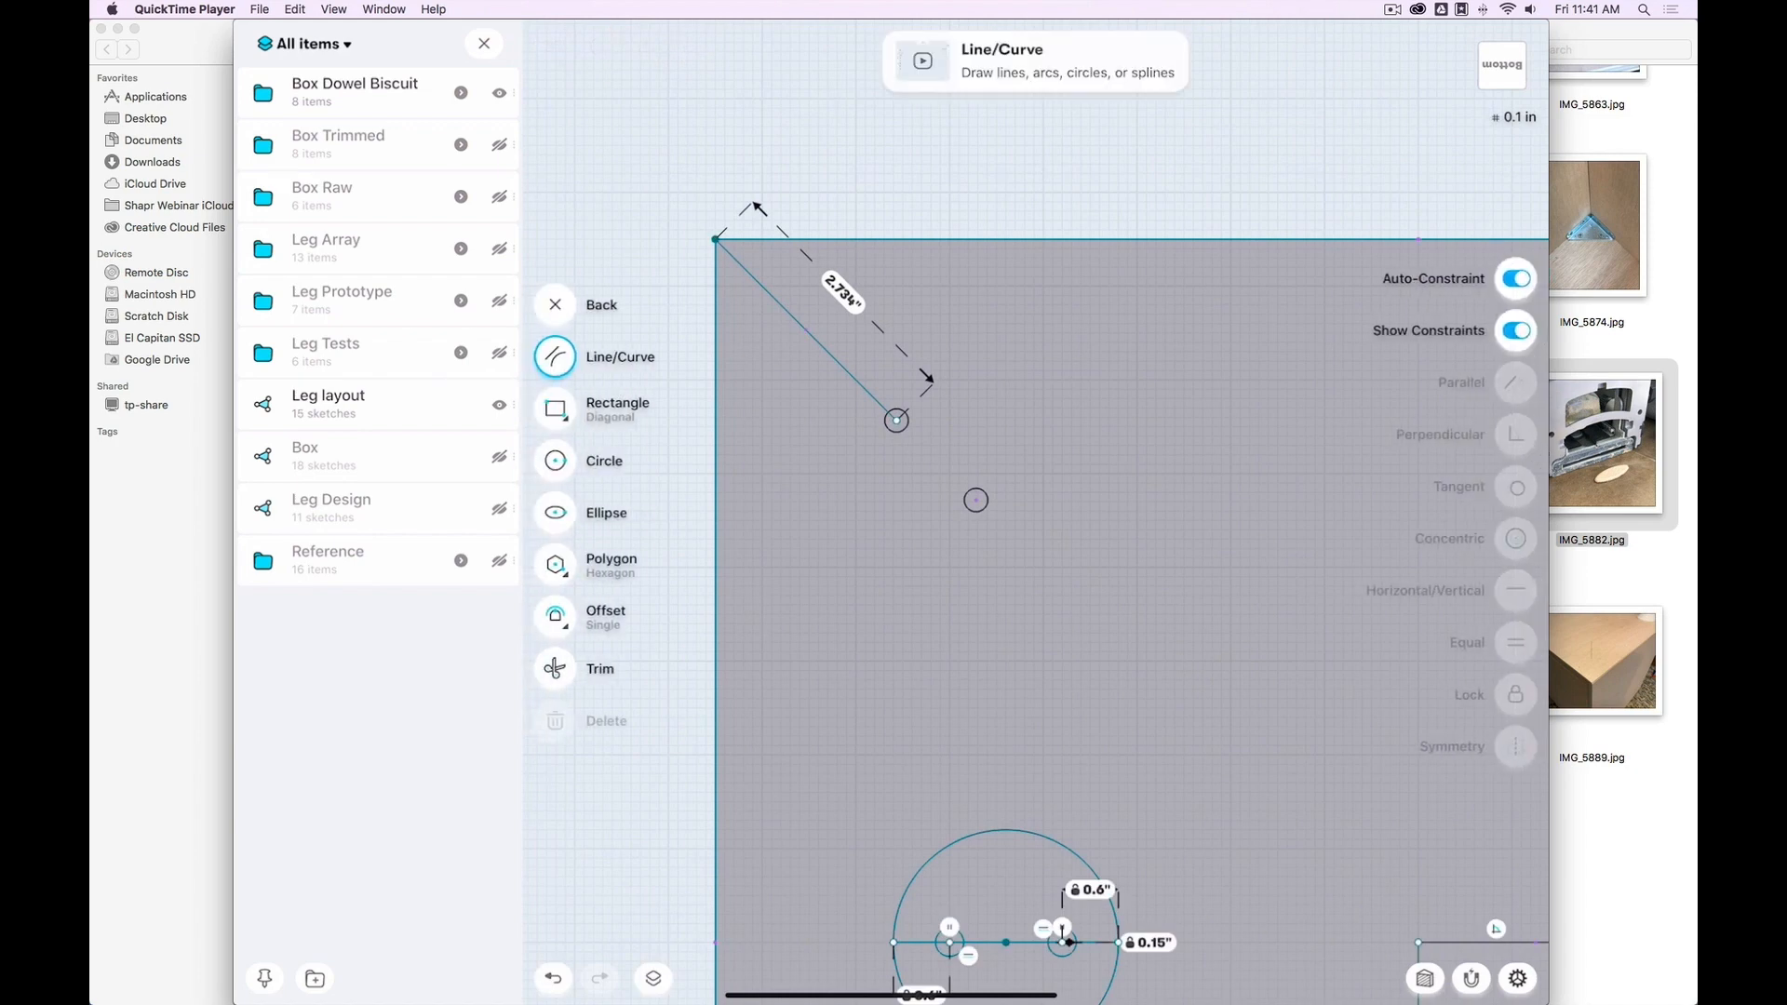
{"action": "left_click_drag", "start_coordinate": [898, 420], "coordinate": [974, 501]}
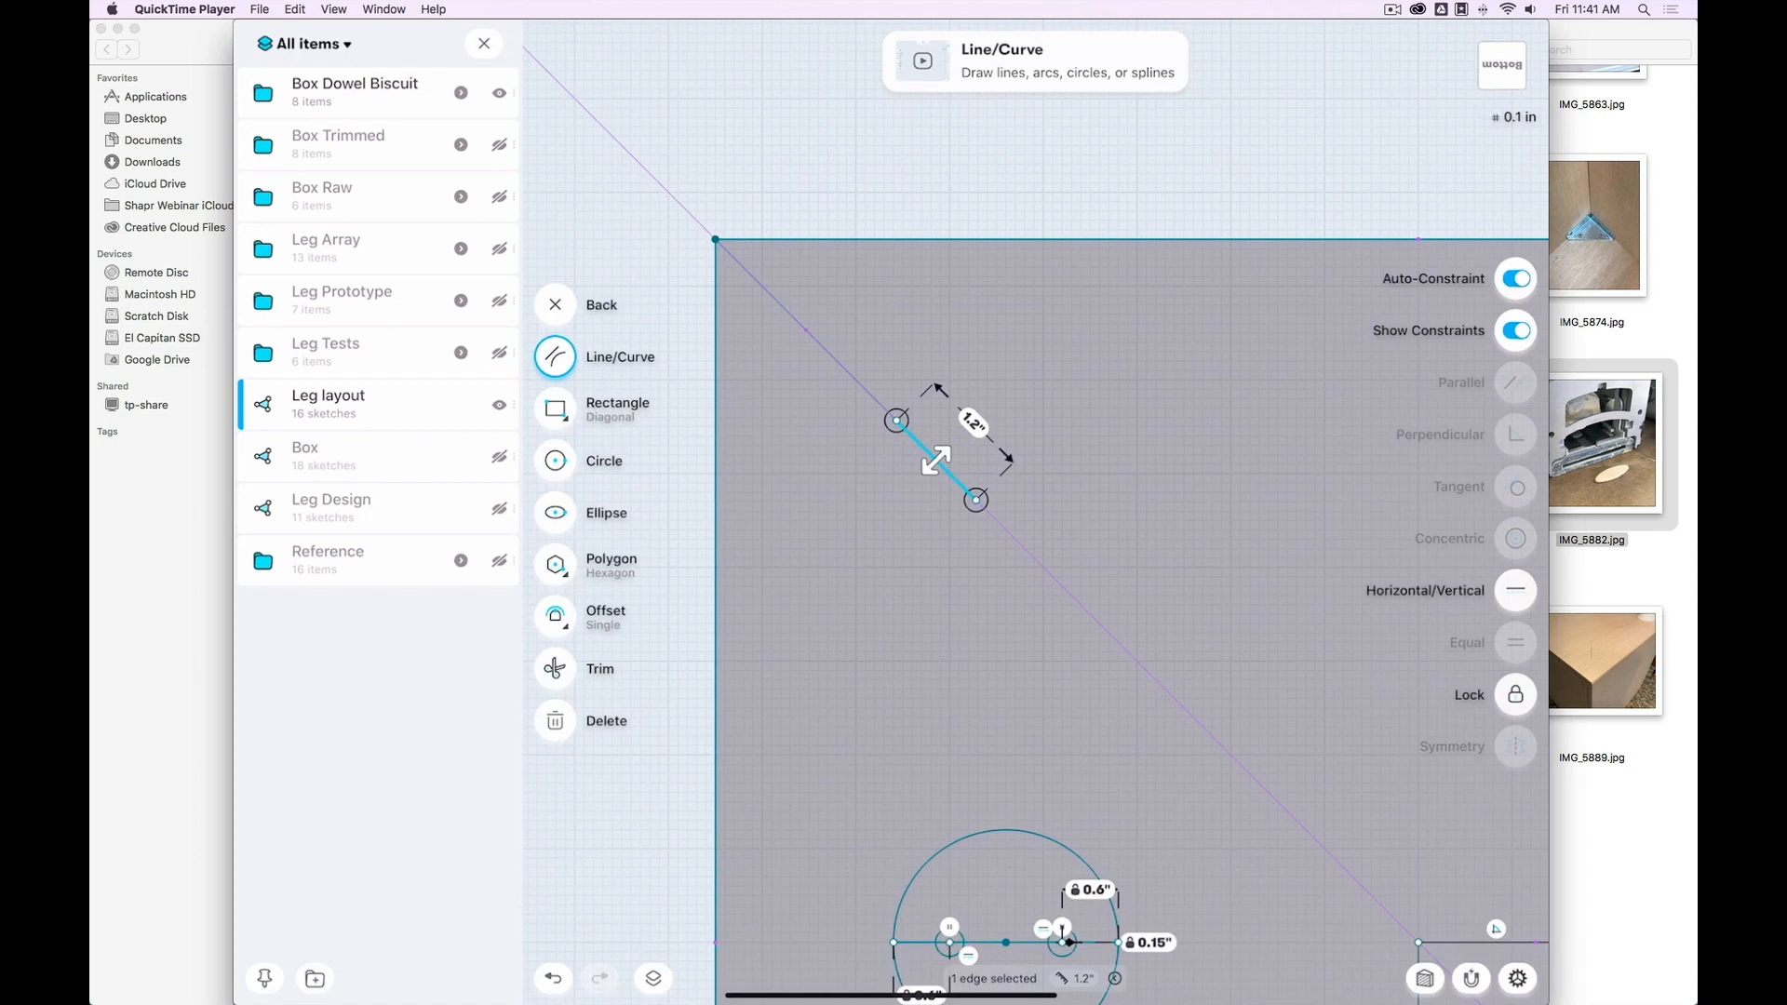
{"action": "left_click", "coordinate": [556, 720]}
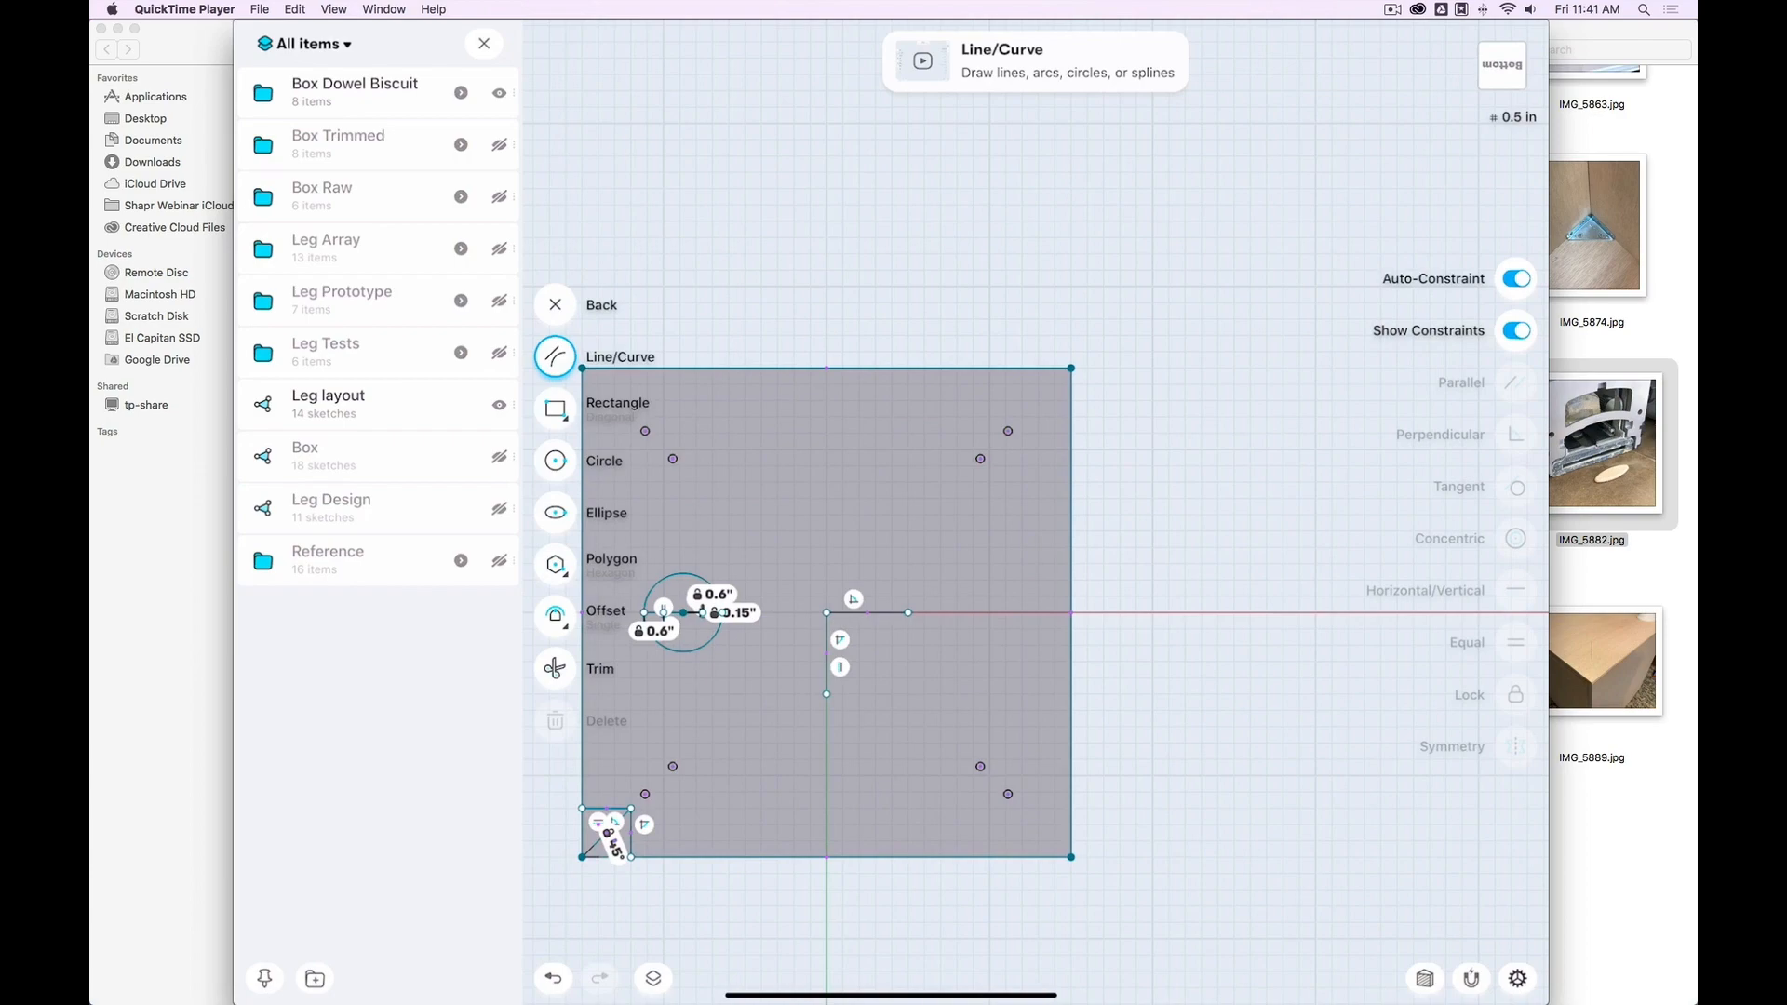
{"action": "left_click", "coordinate": [1501, 65]}
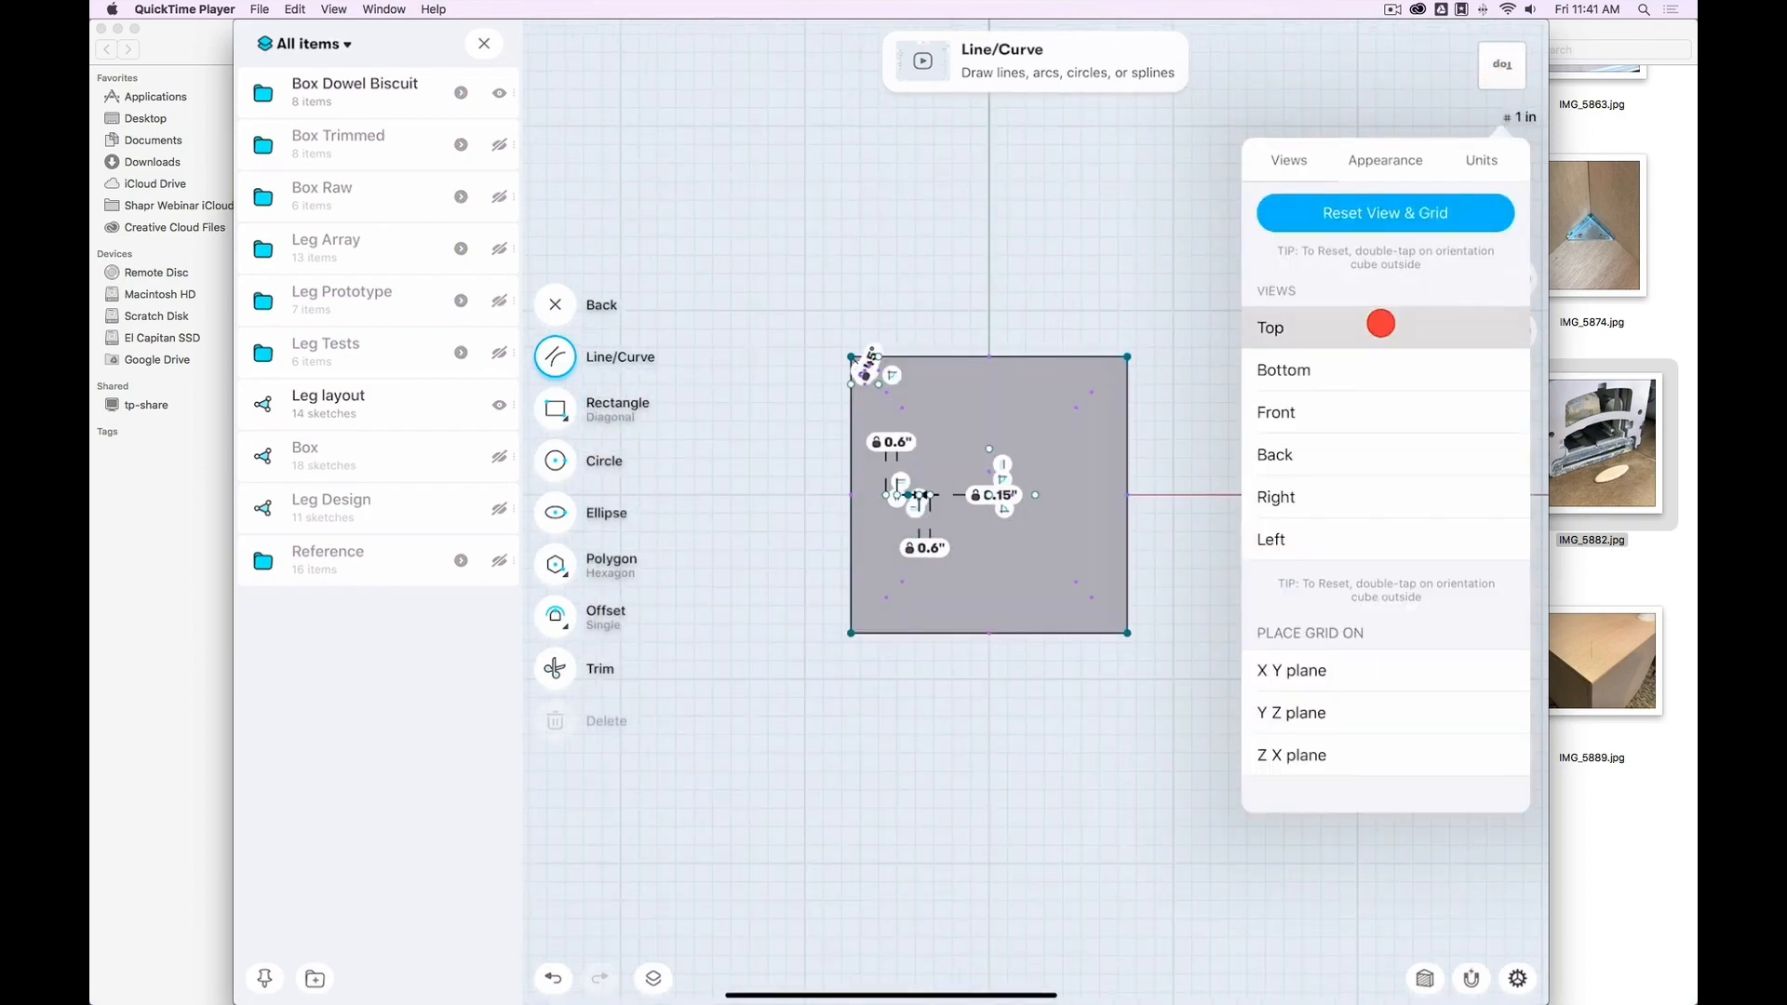